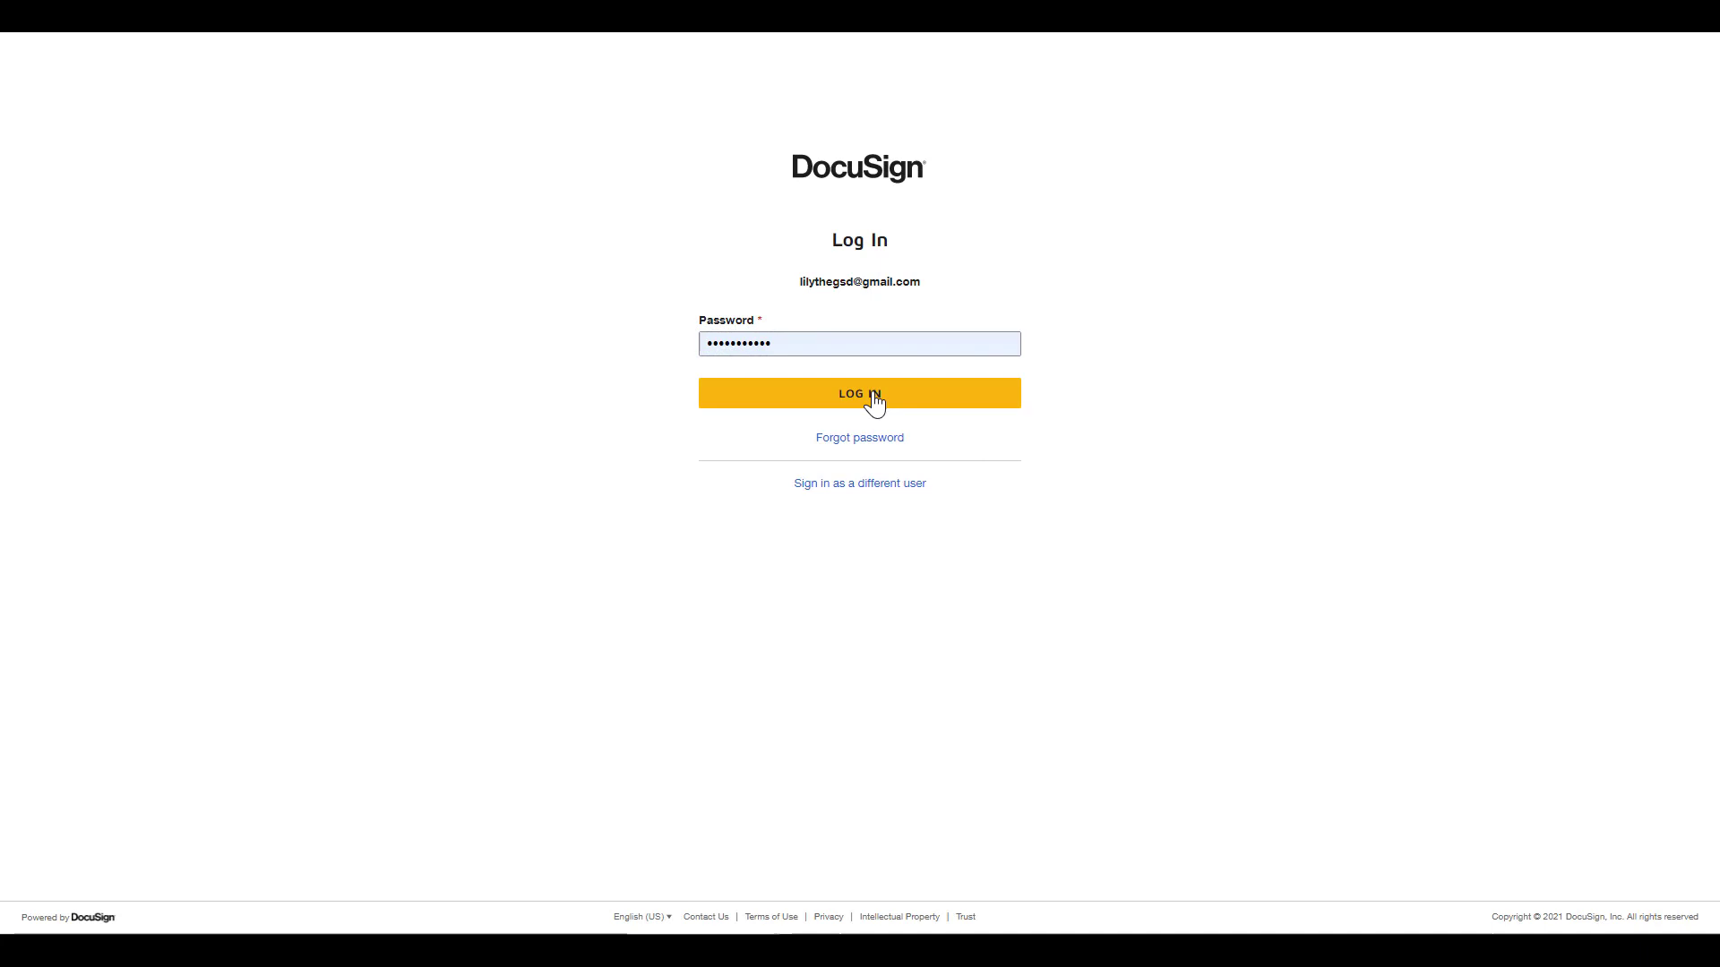
Step: Log in and go to Settings > Connect, which lists no configurations yet
click(859, 392)
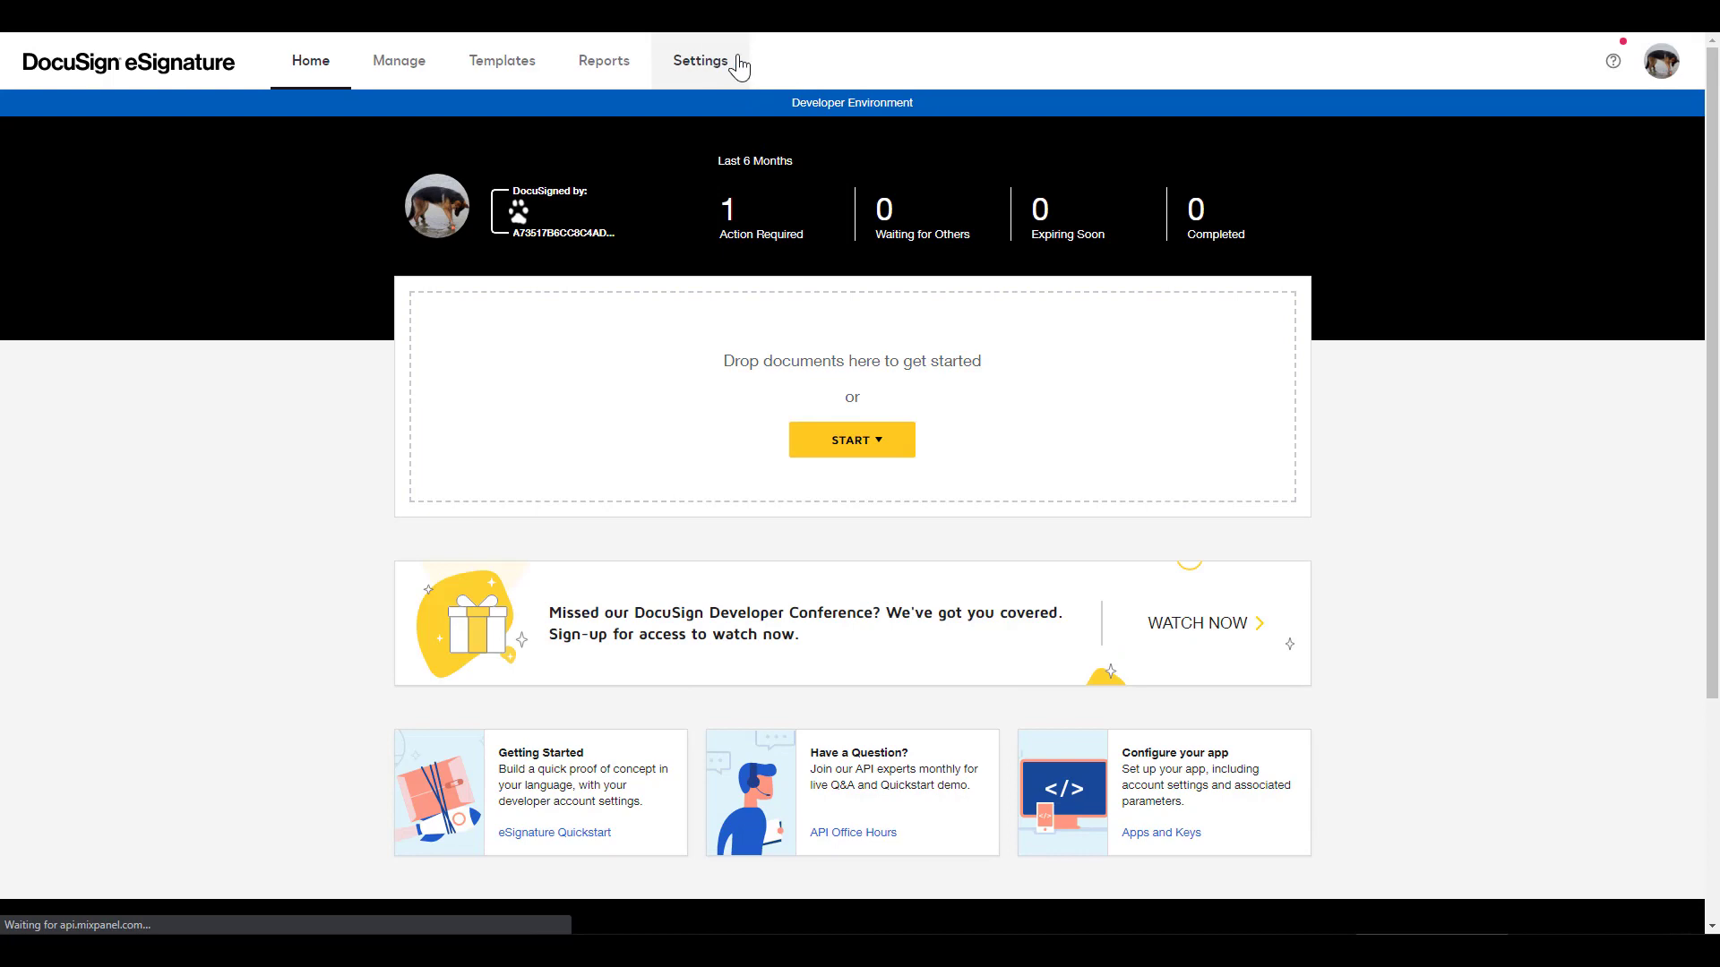
click(700, 60)
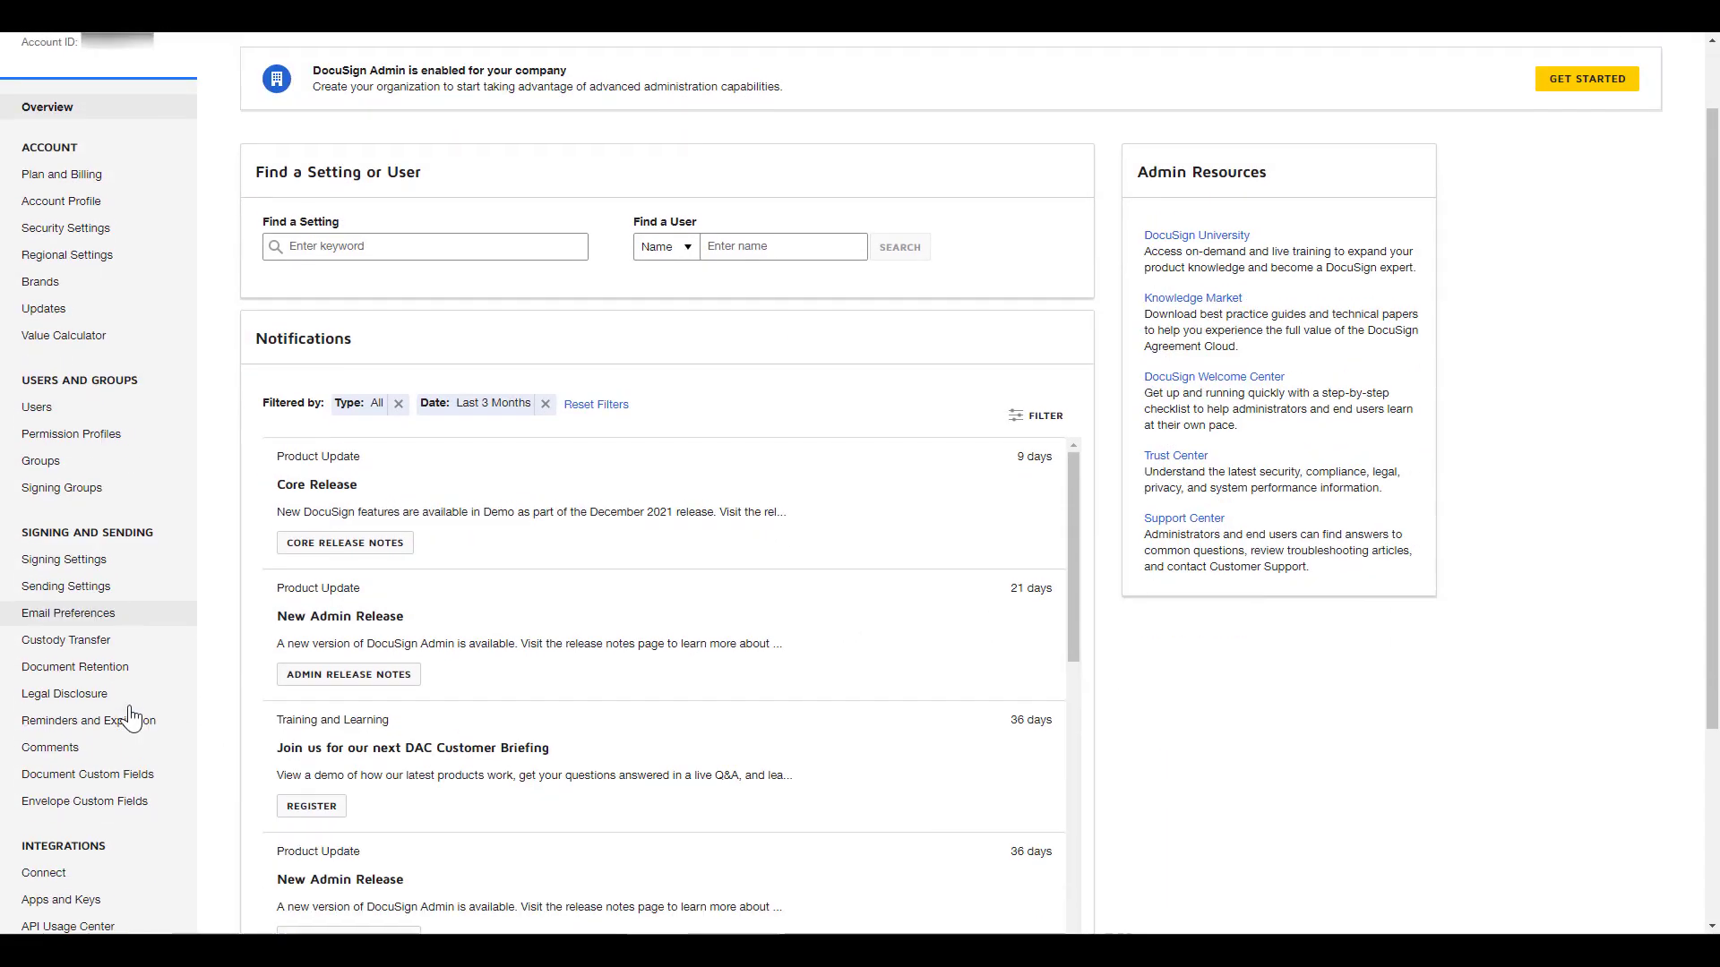
click(44, 872)
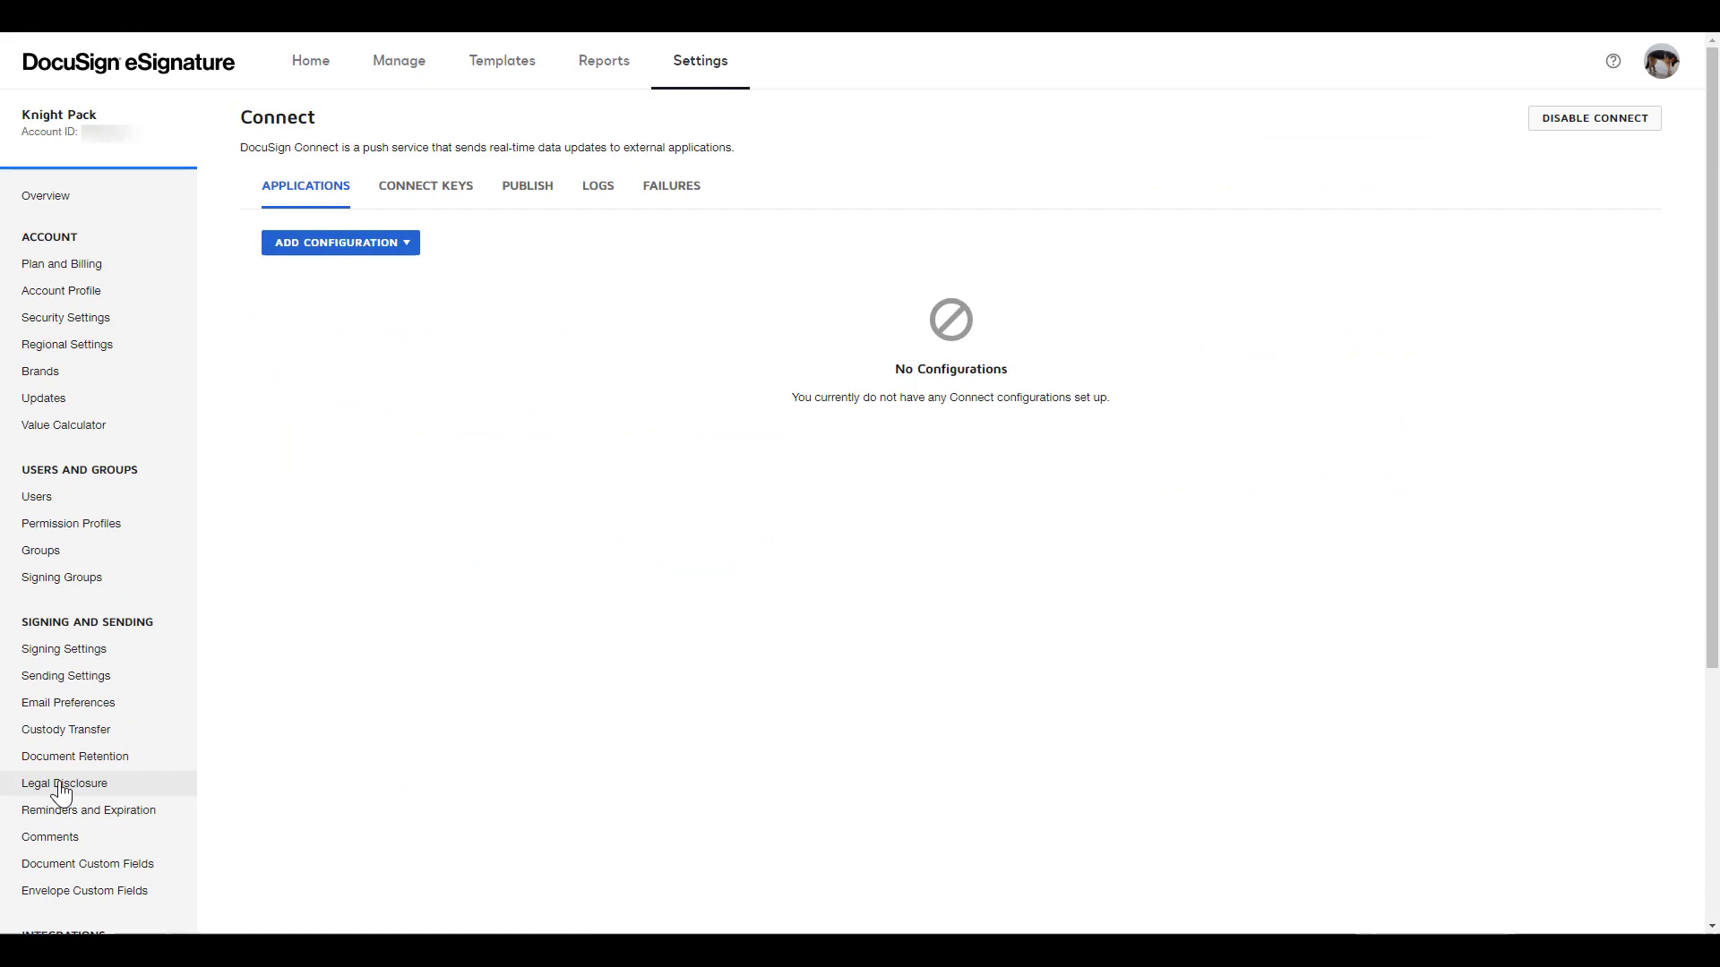
mouse_move(333, 538)
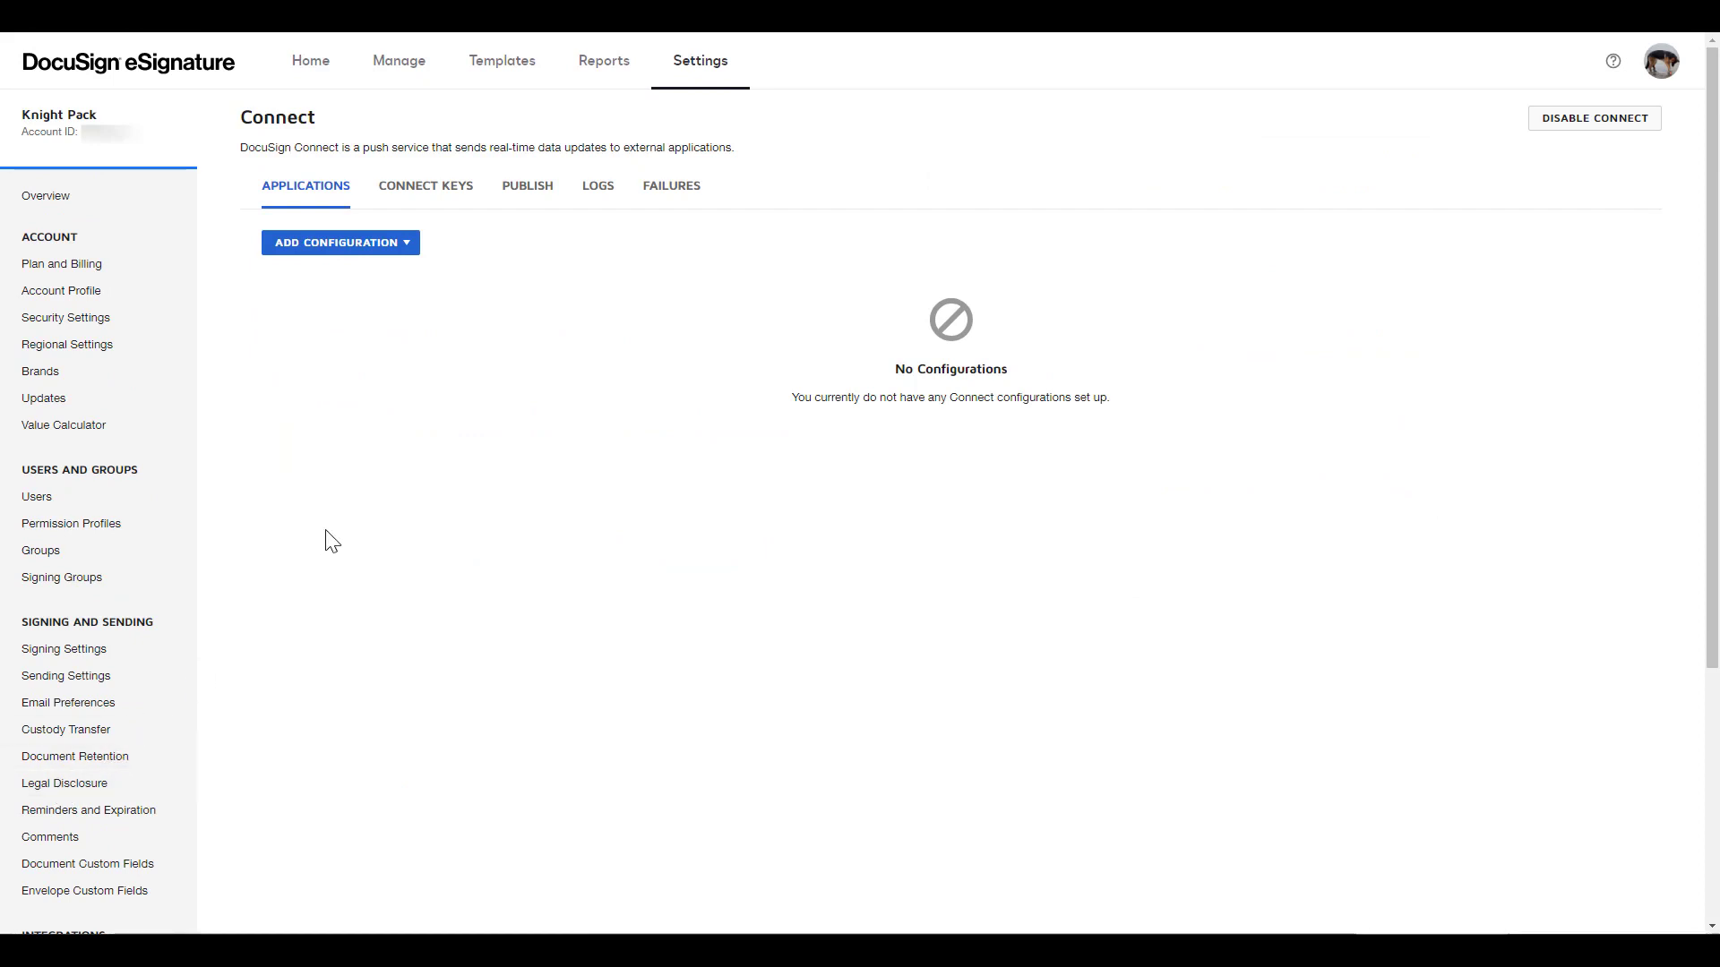
mouse_move(400, 248)
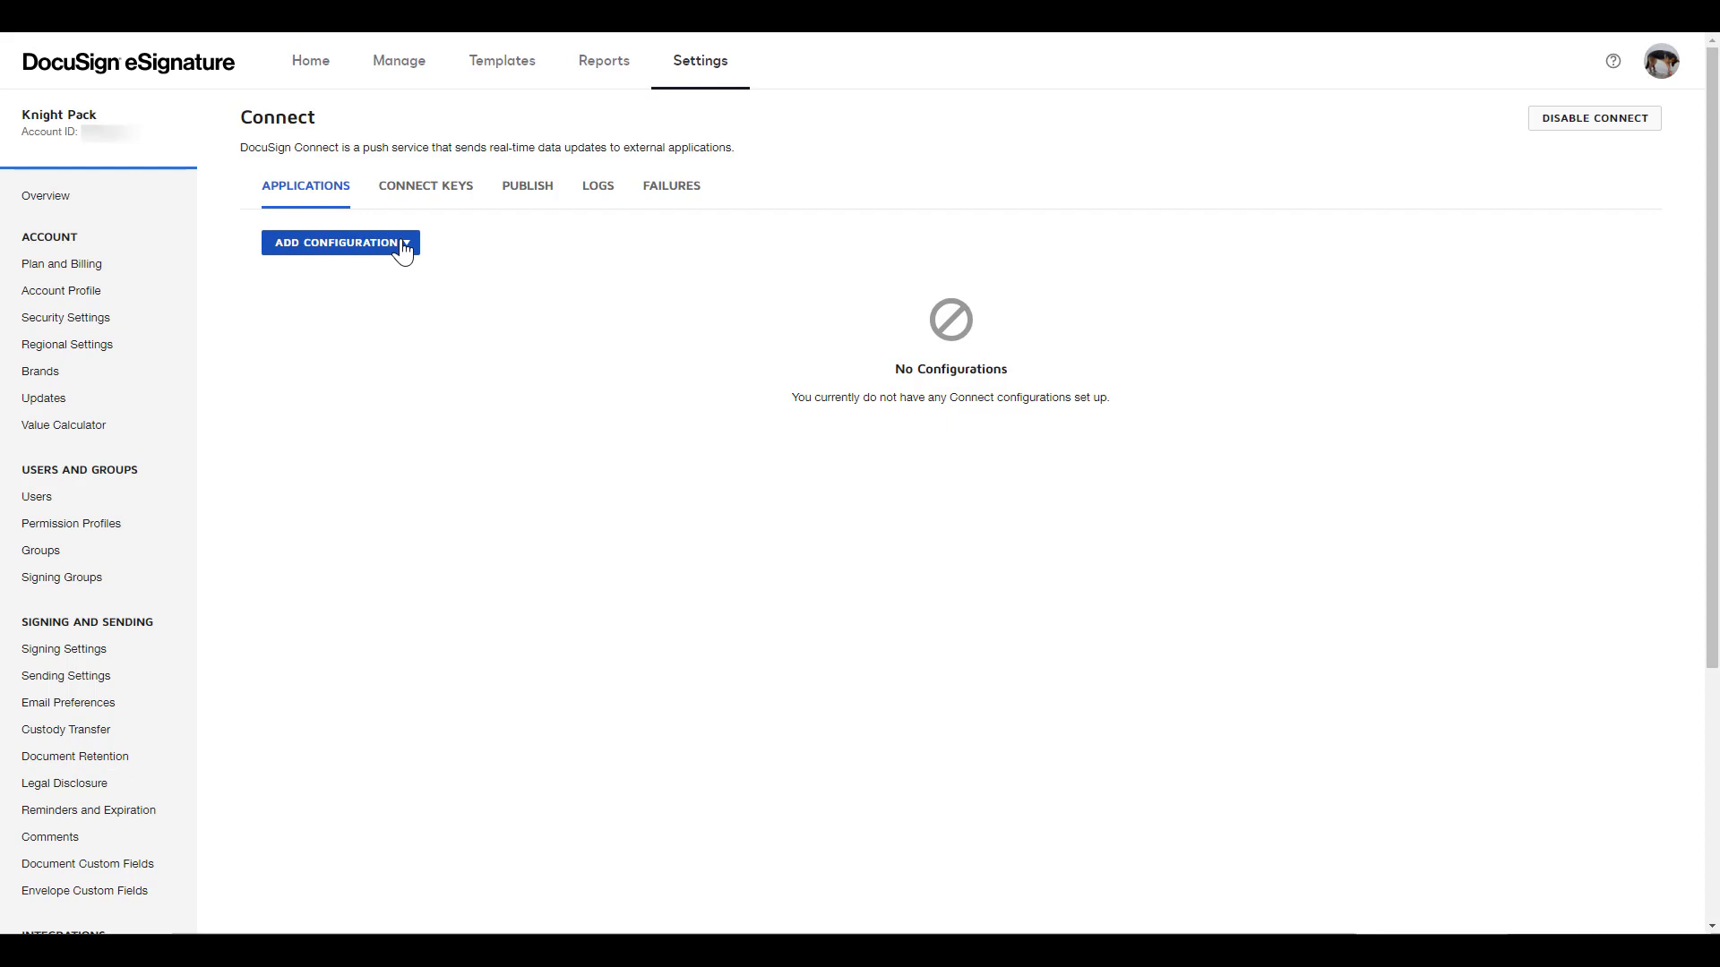
Step: Add a Custom Connect configuration and enter the name connect-four
click(341, 243)
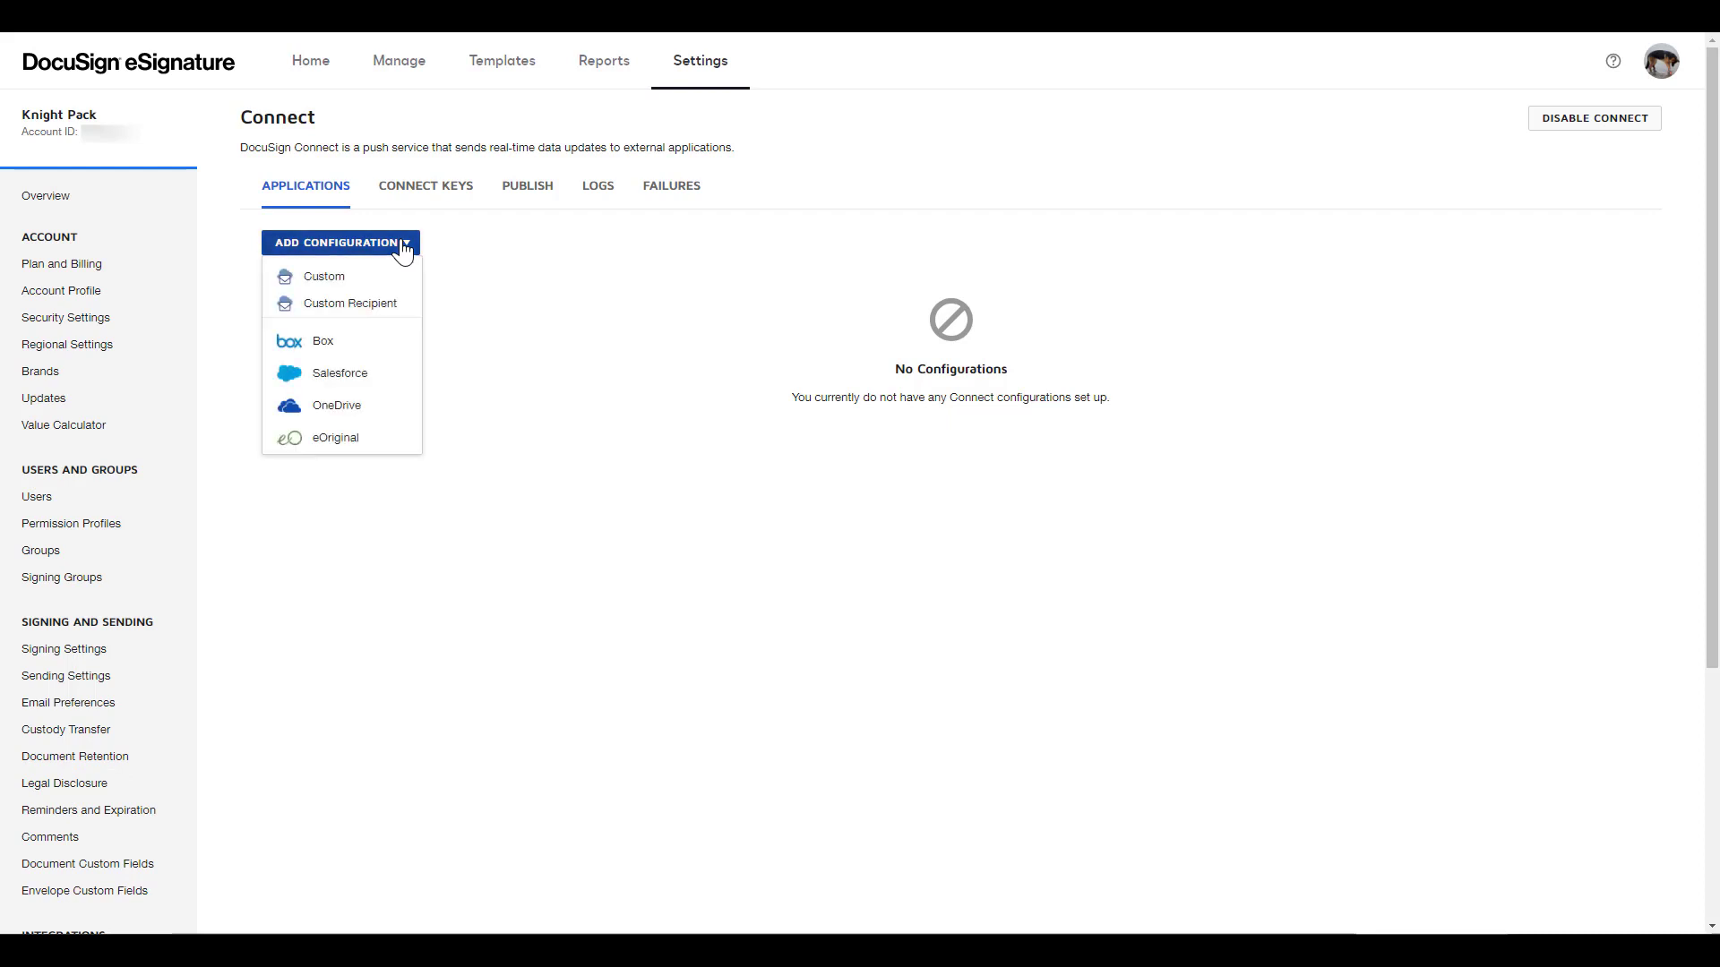
click(327, 277)
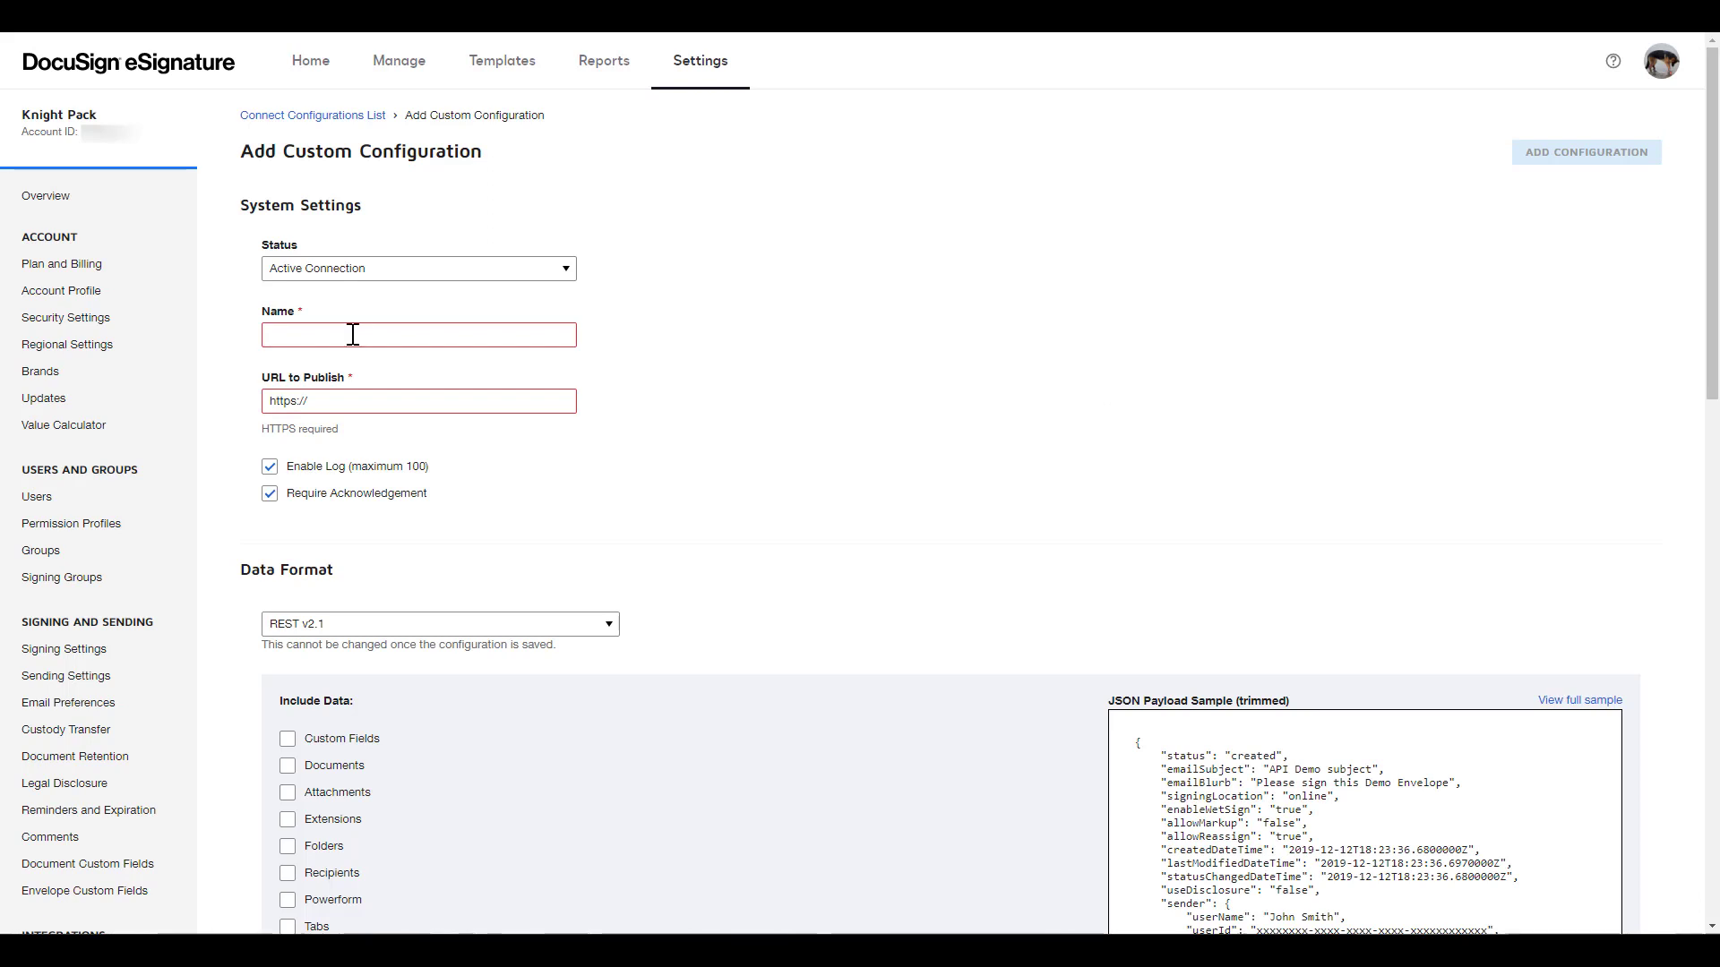
text(connect-fo)
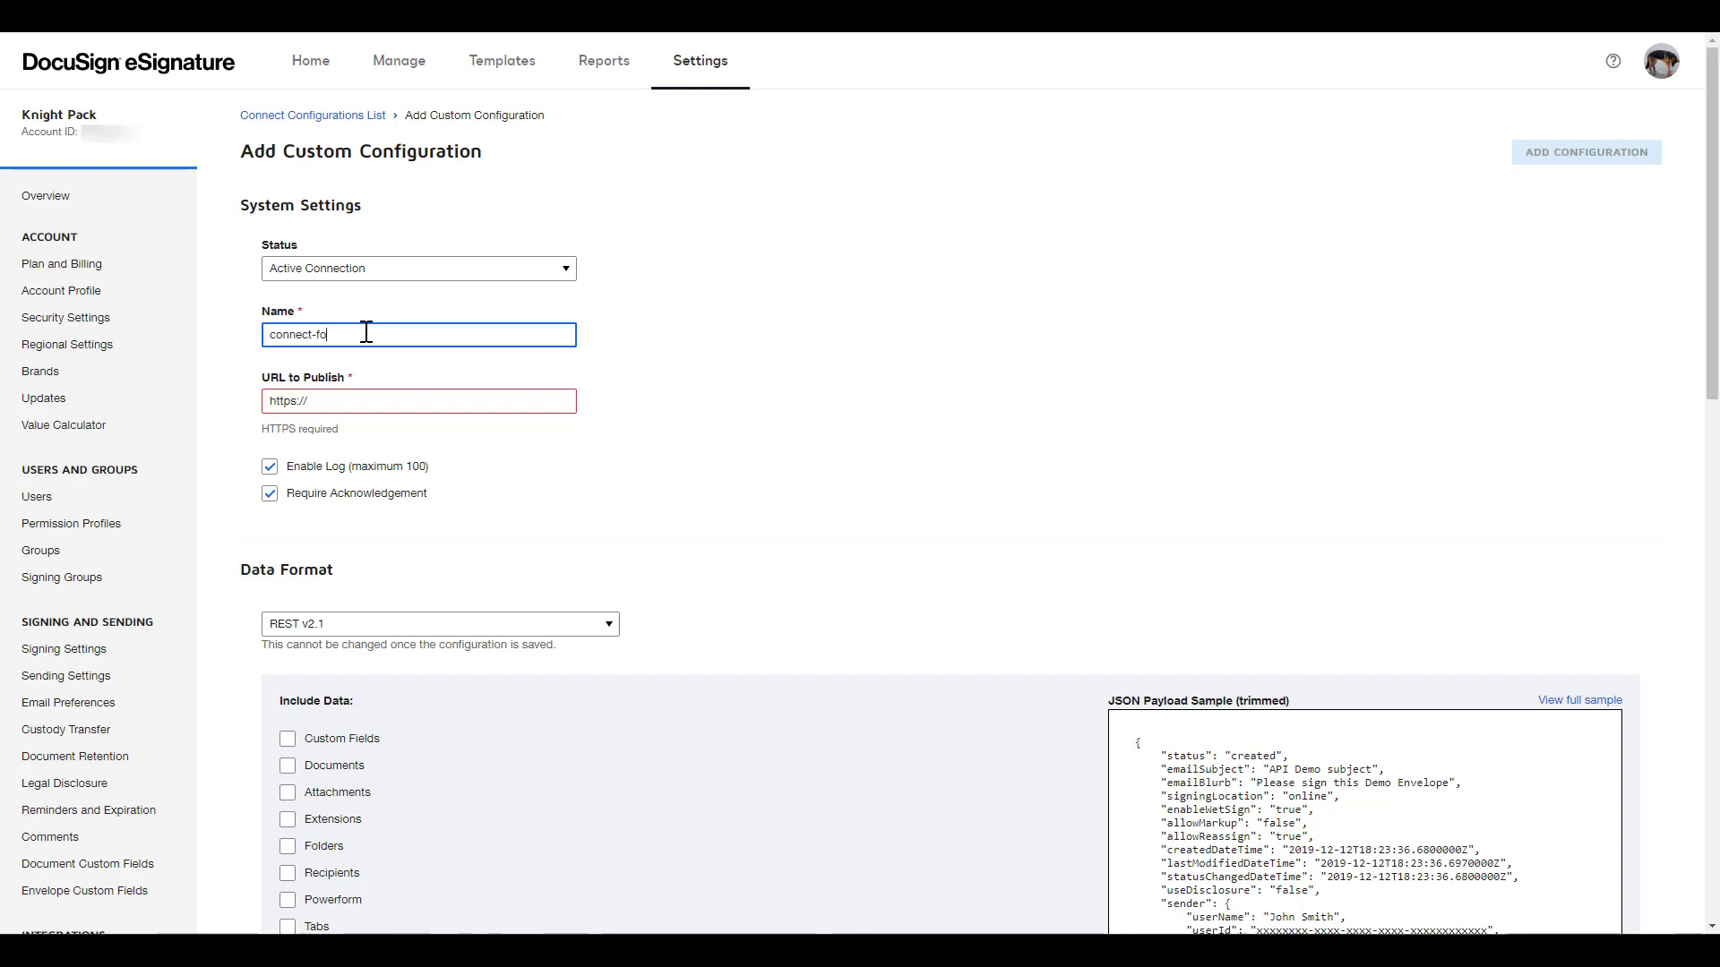
text(ur)
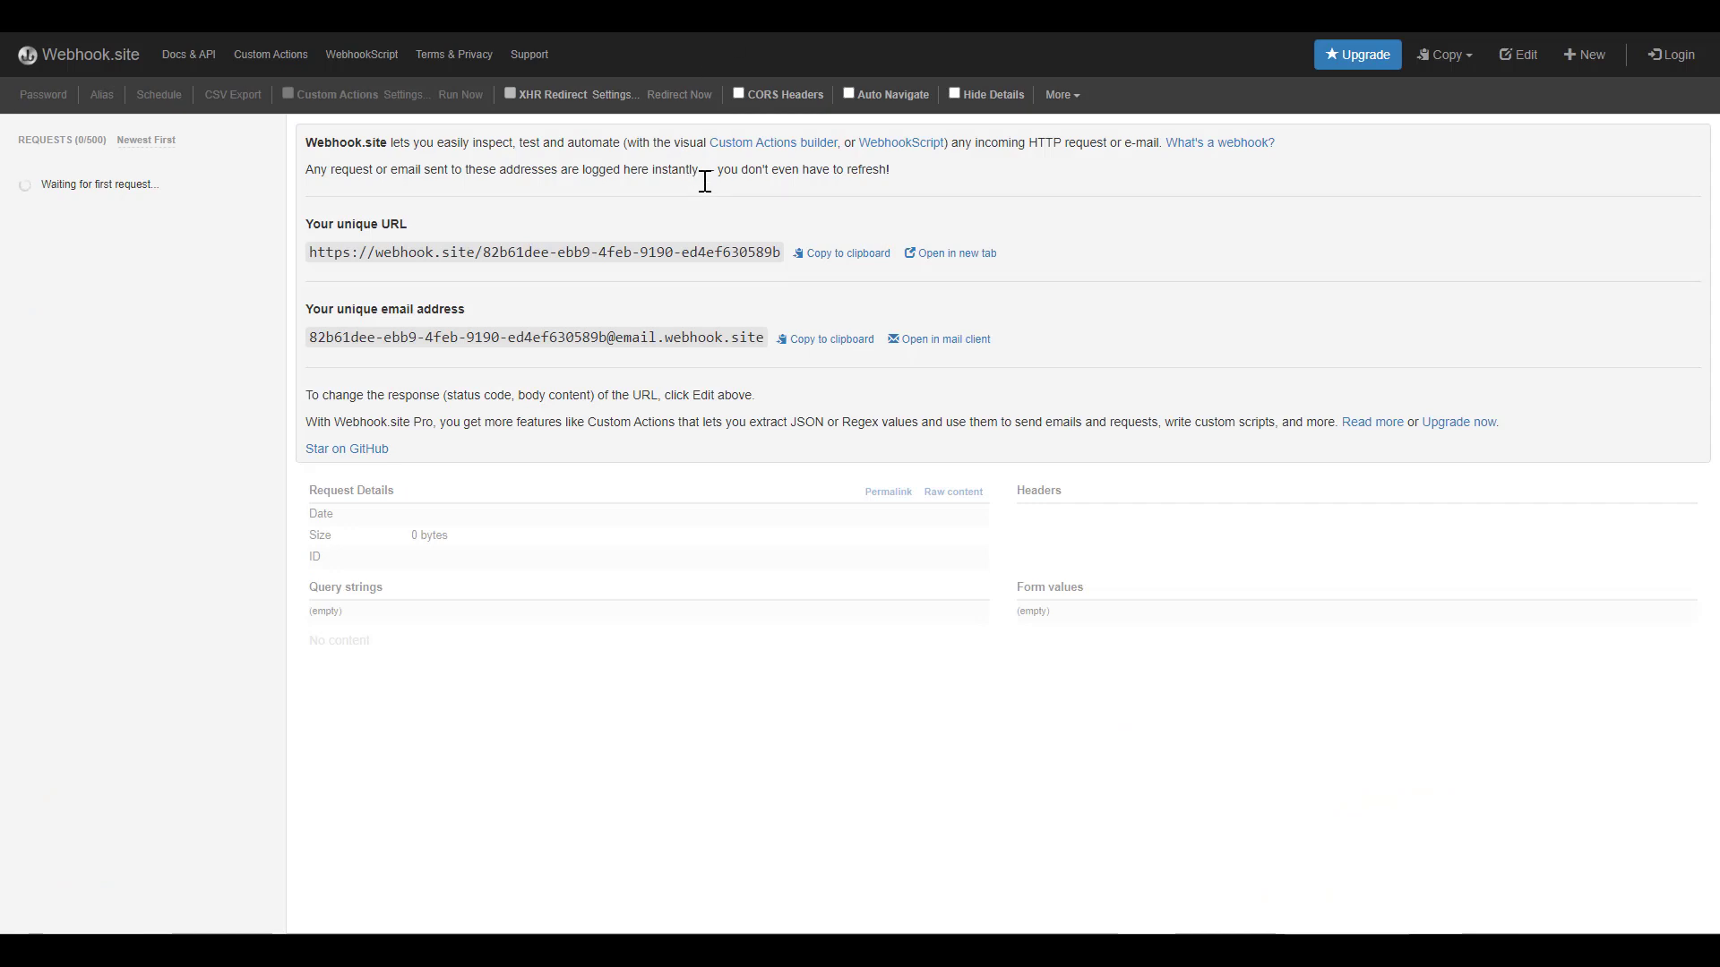
Step: Paste the copied Webhook.site unique URL into URL to Publish and check the Data Format choices
click(849, 254)
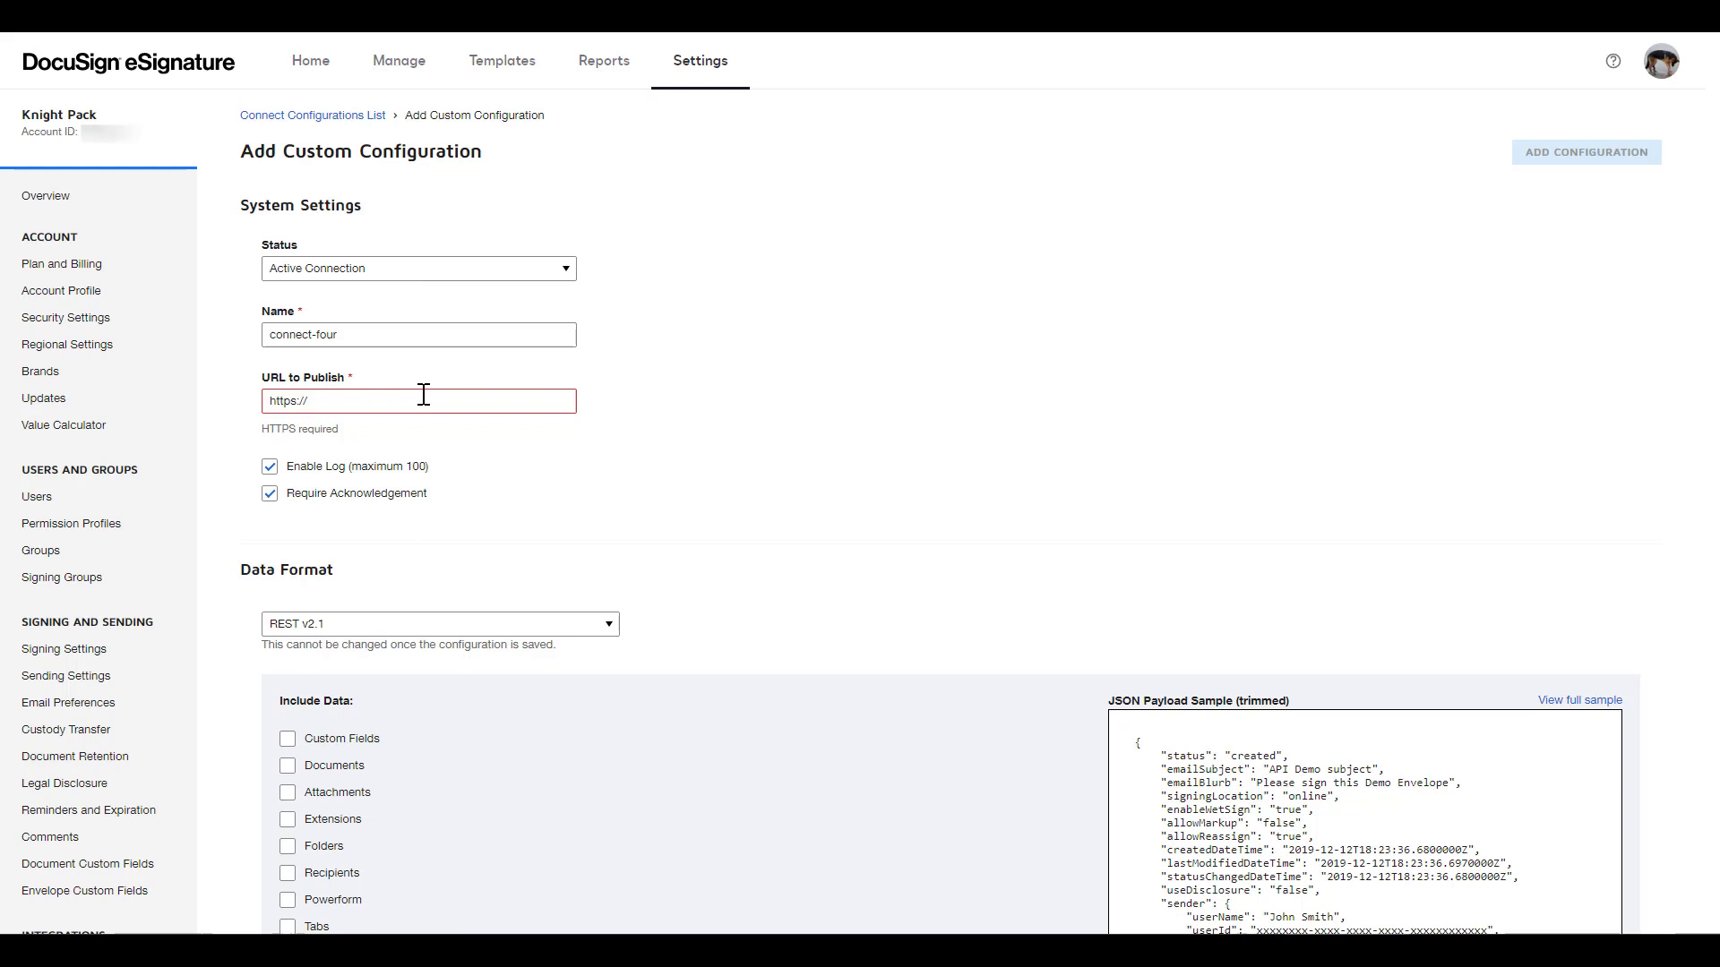
triple_click(417, 400)
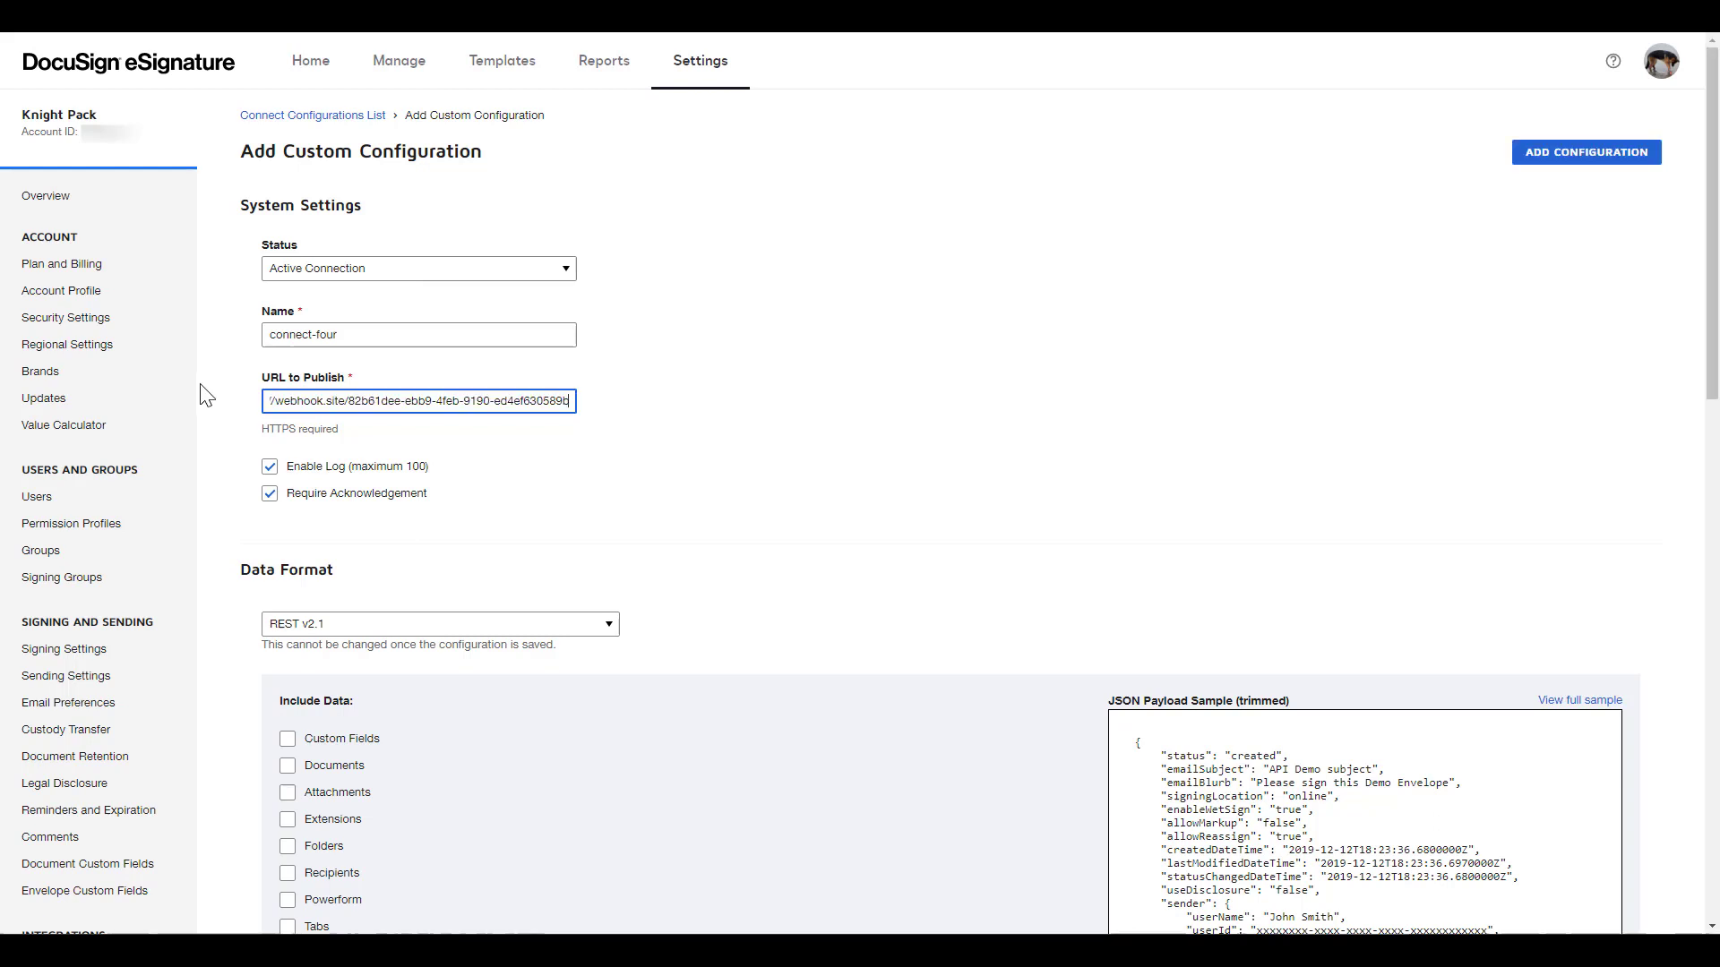
mouse_move(629, 557)
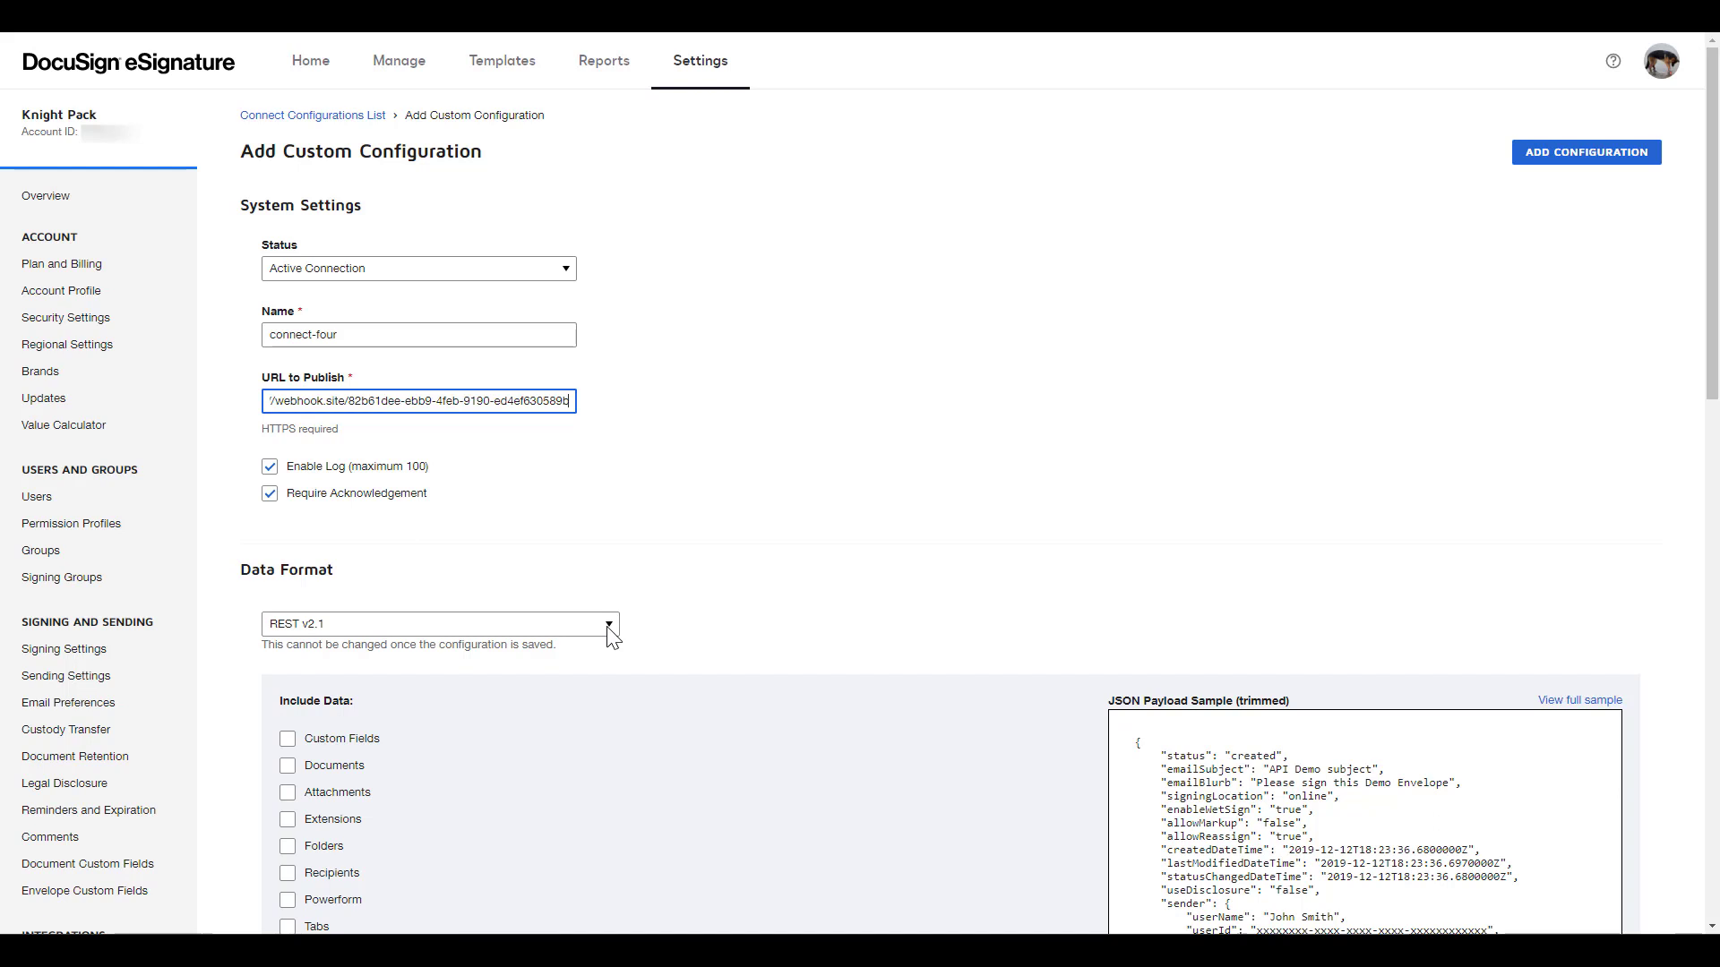
click(606, 624)
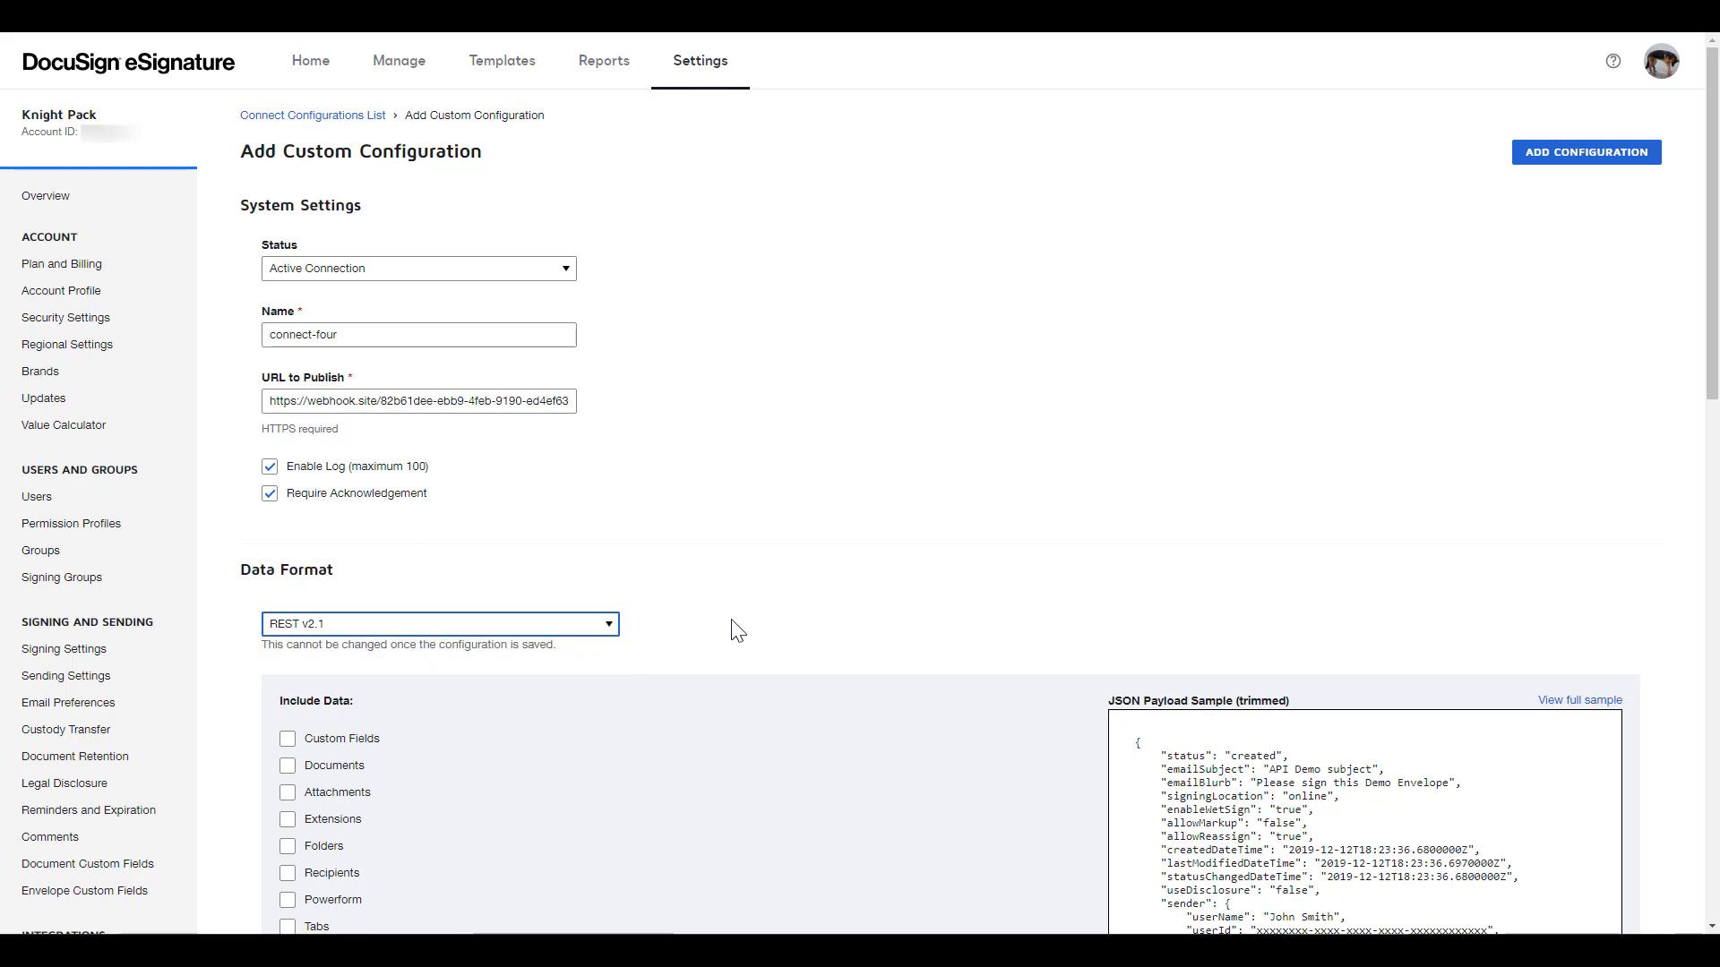
Step: Include recipient data in the message but leave document data out
scroll(down, 3)
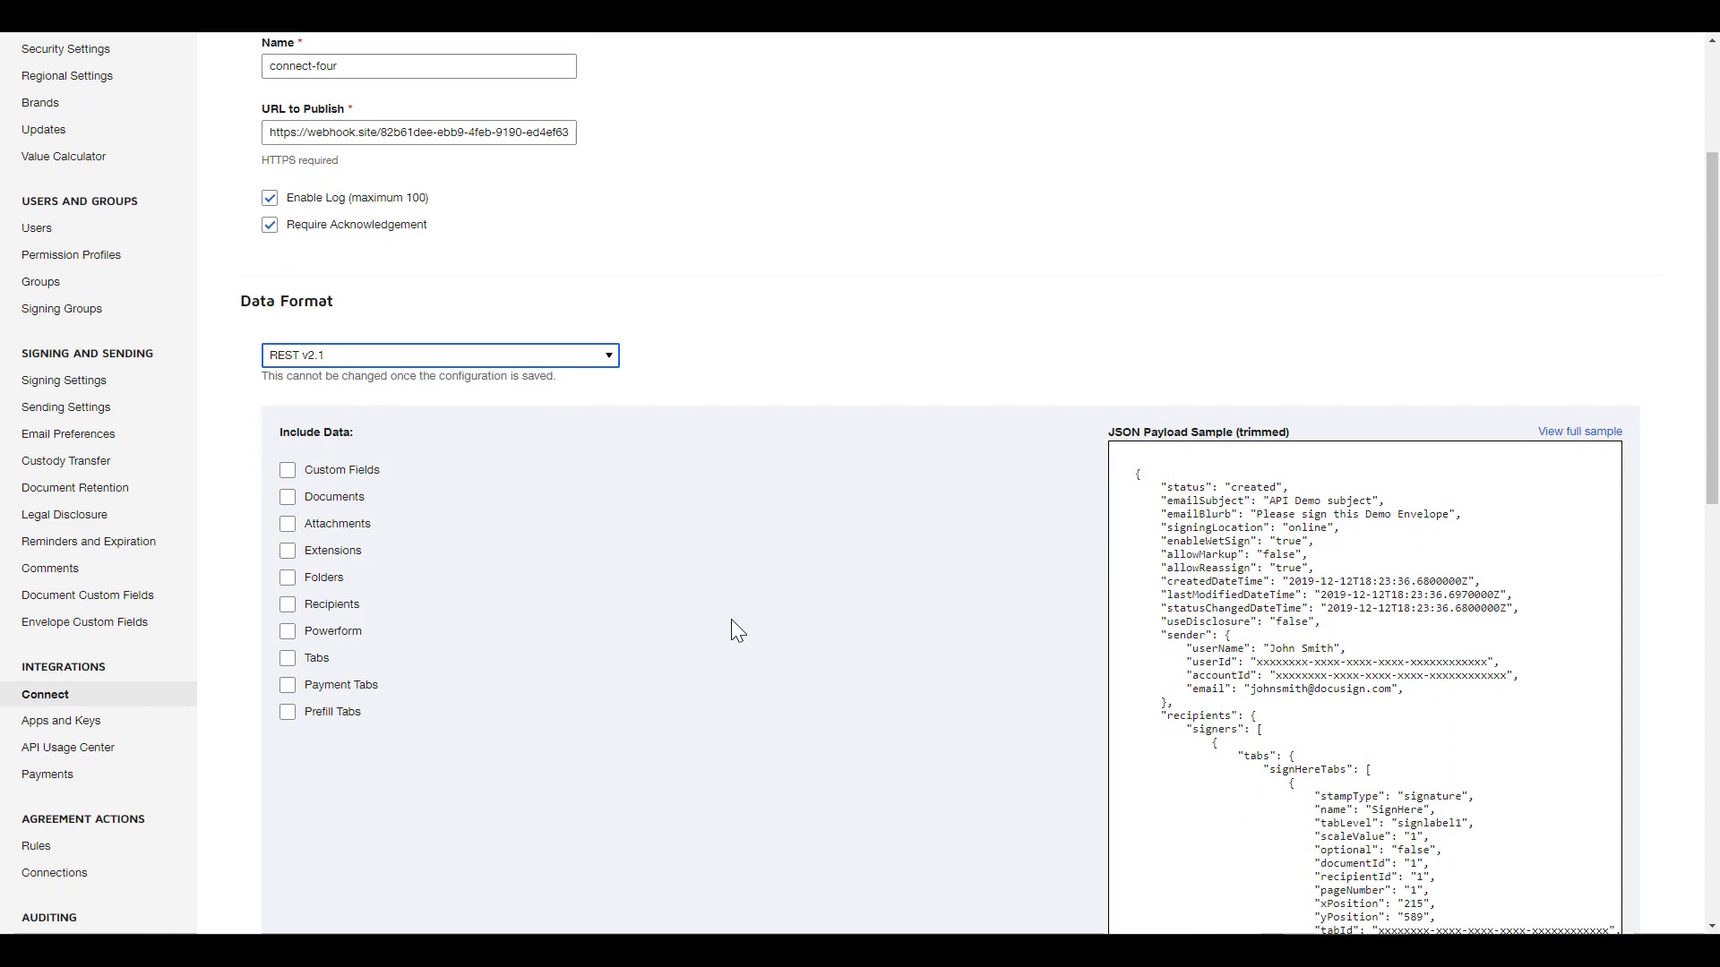
mouse_move(554, 616)
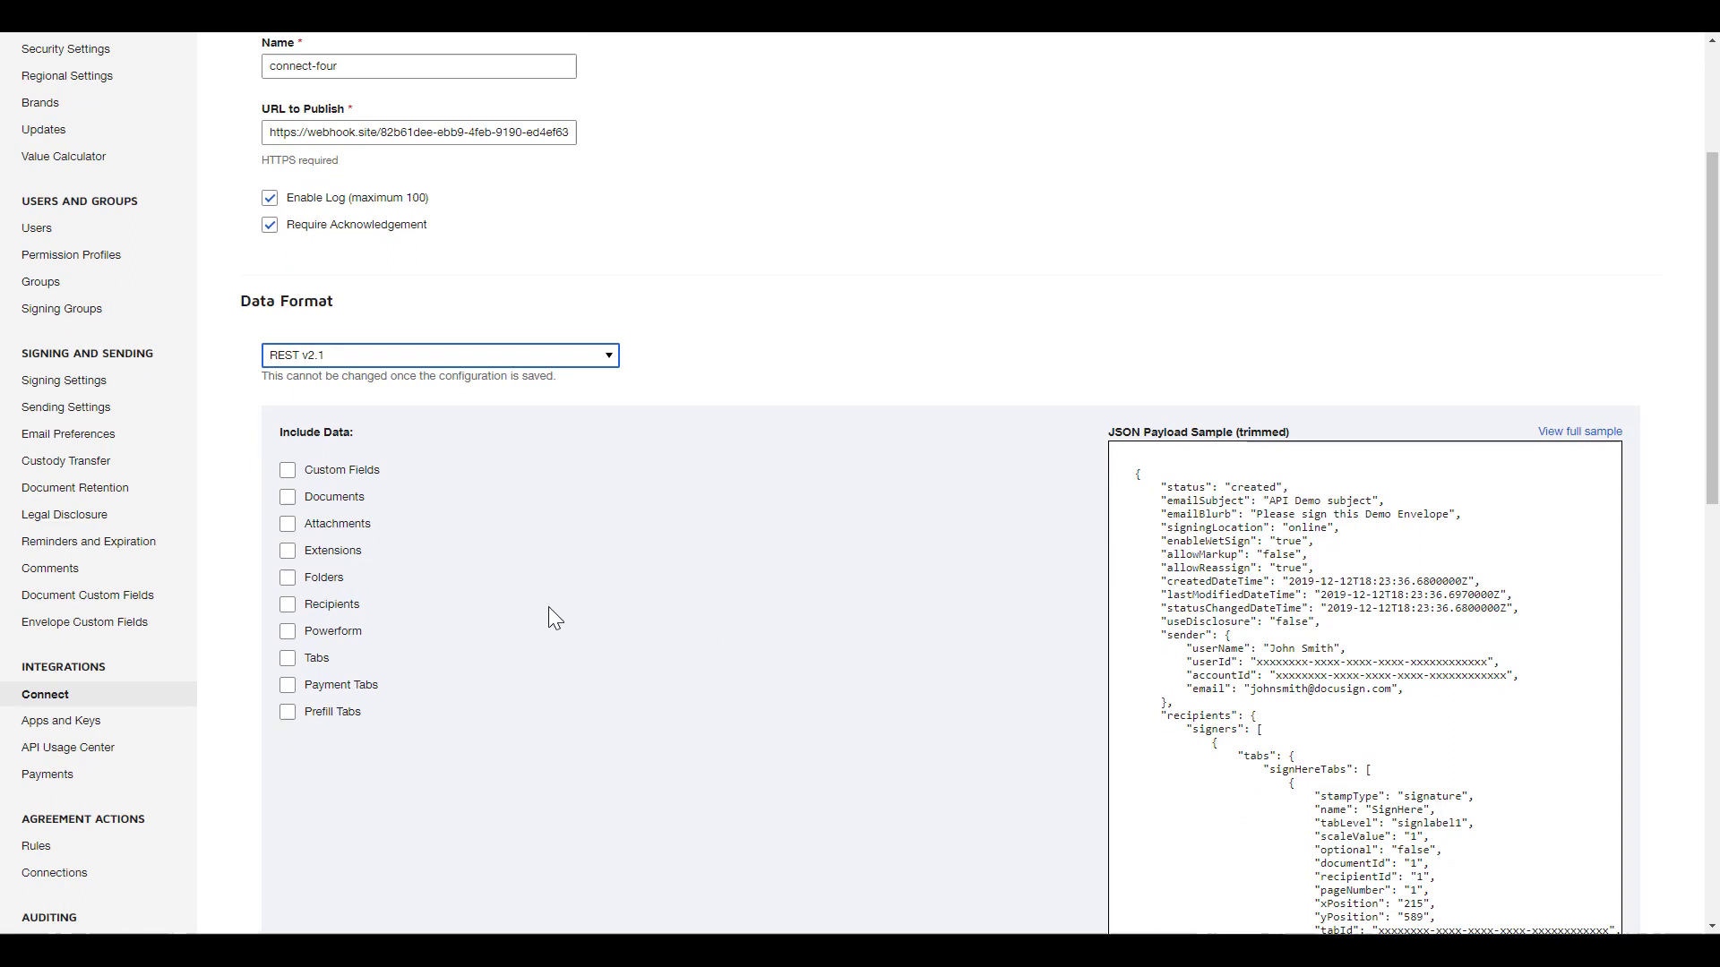
click(287, 605)
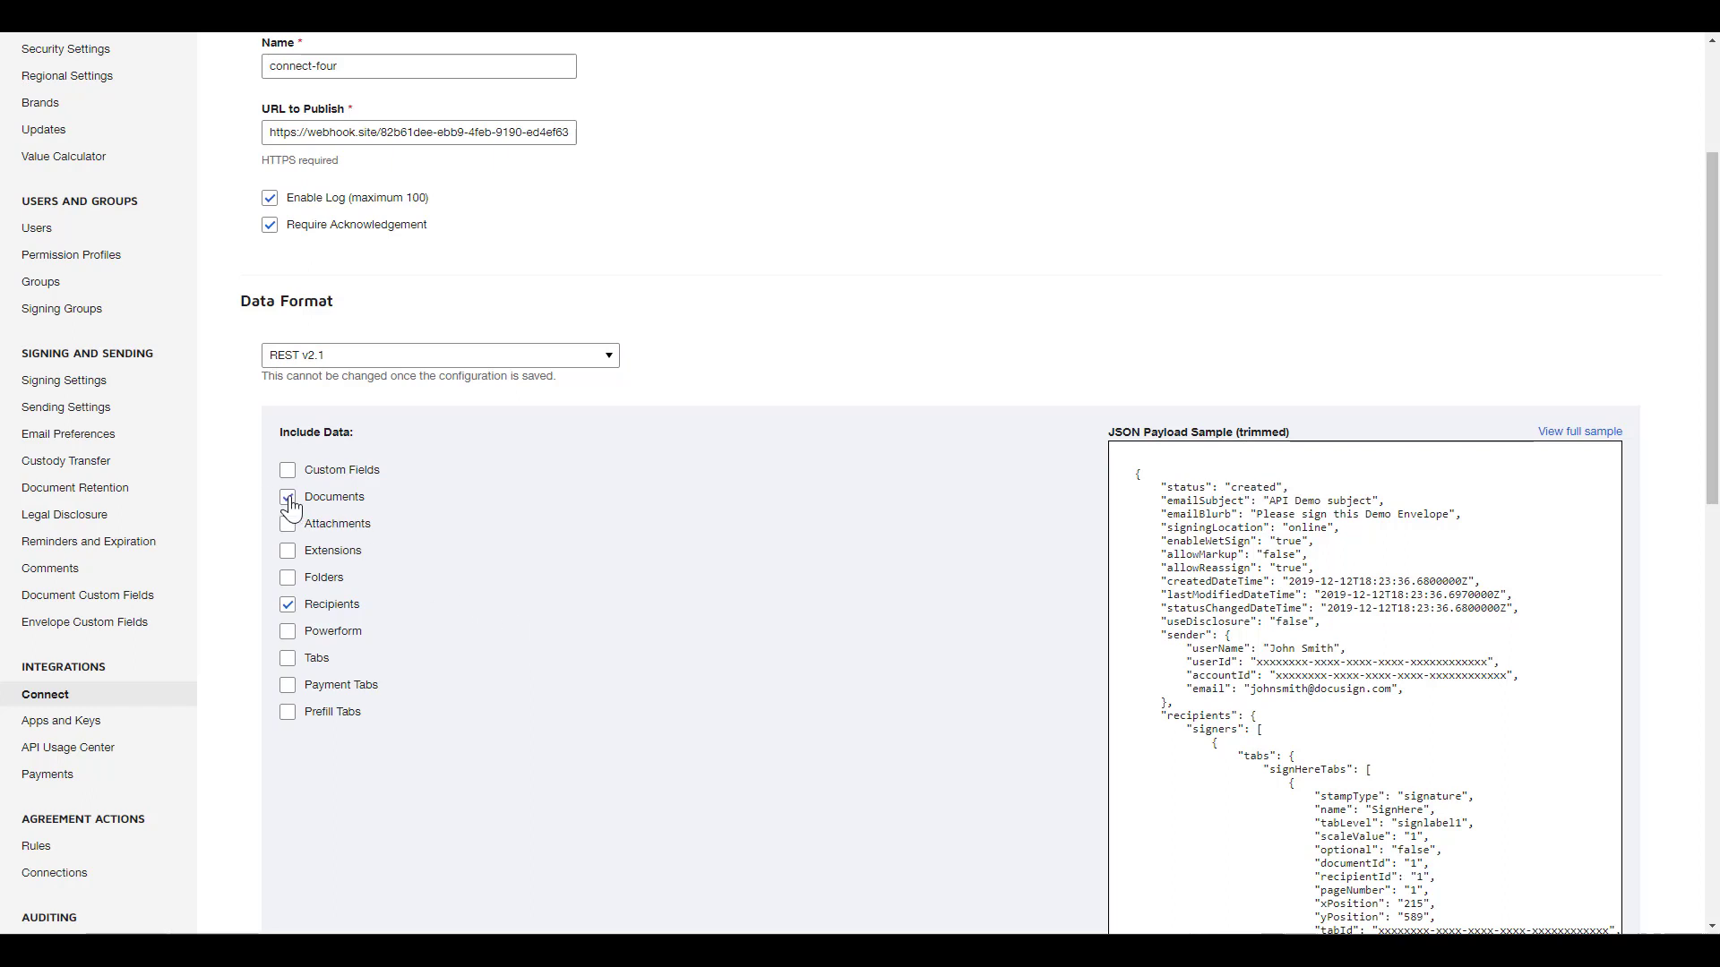
click(288, 495)
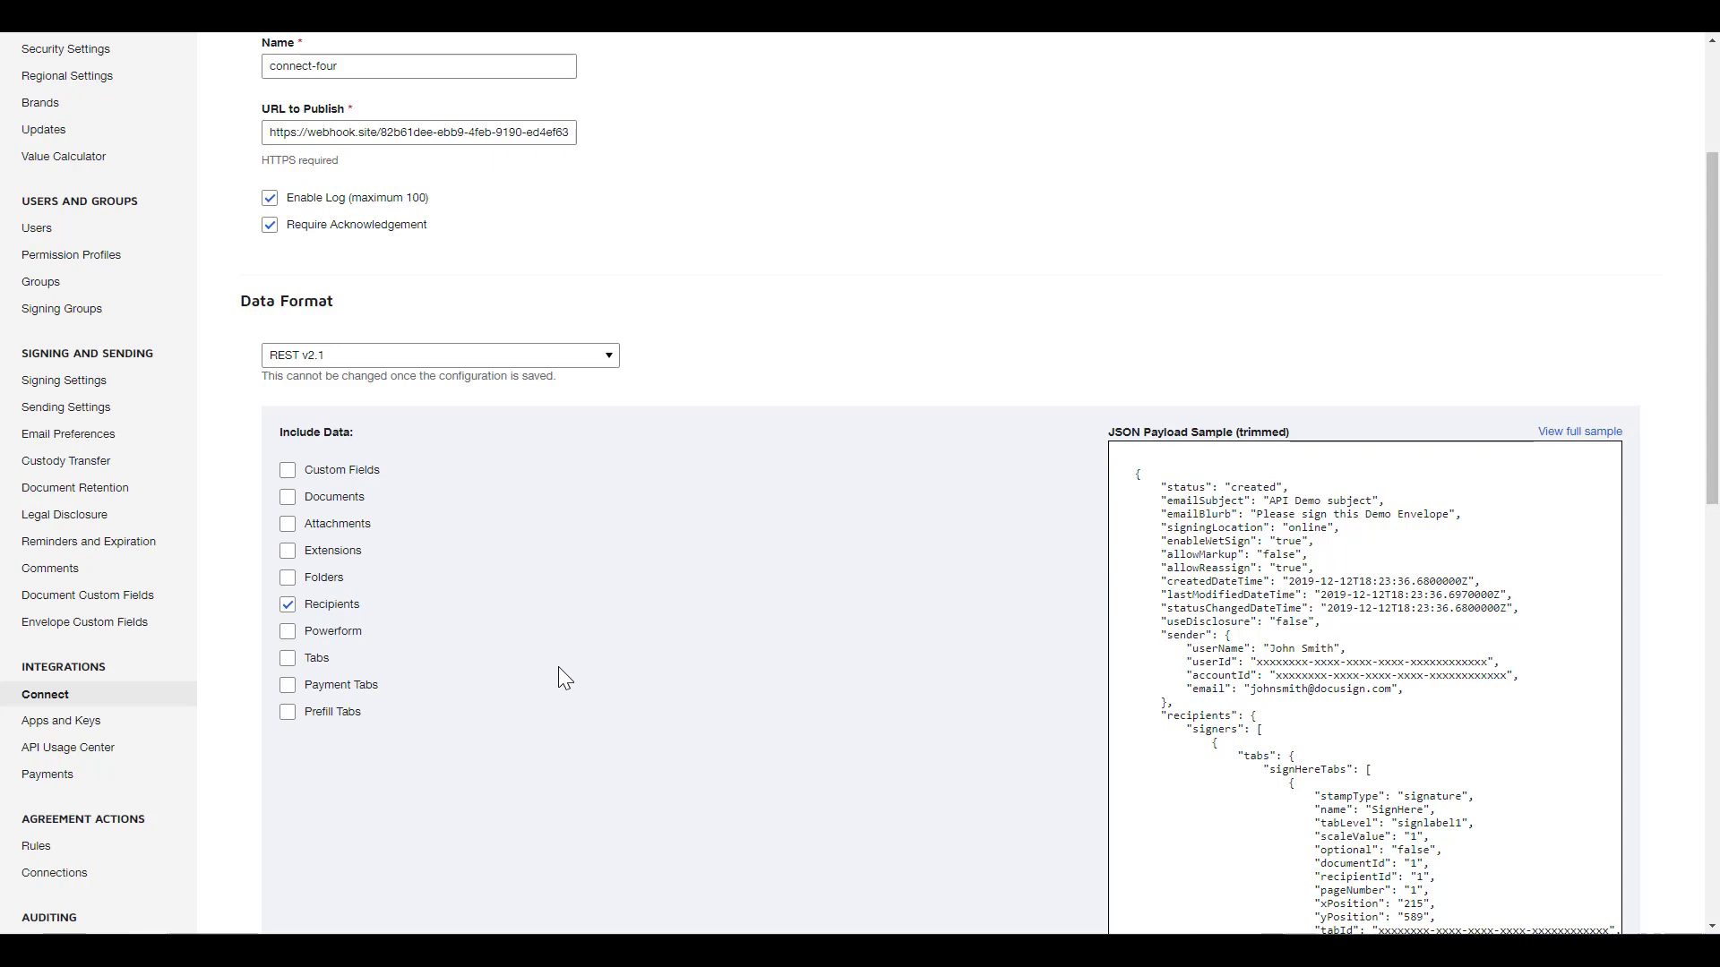
Step: Make Envelope Signed/Completed the trigger event
scroll(down, 3)
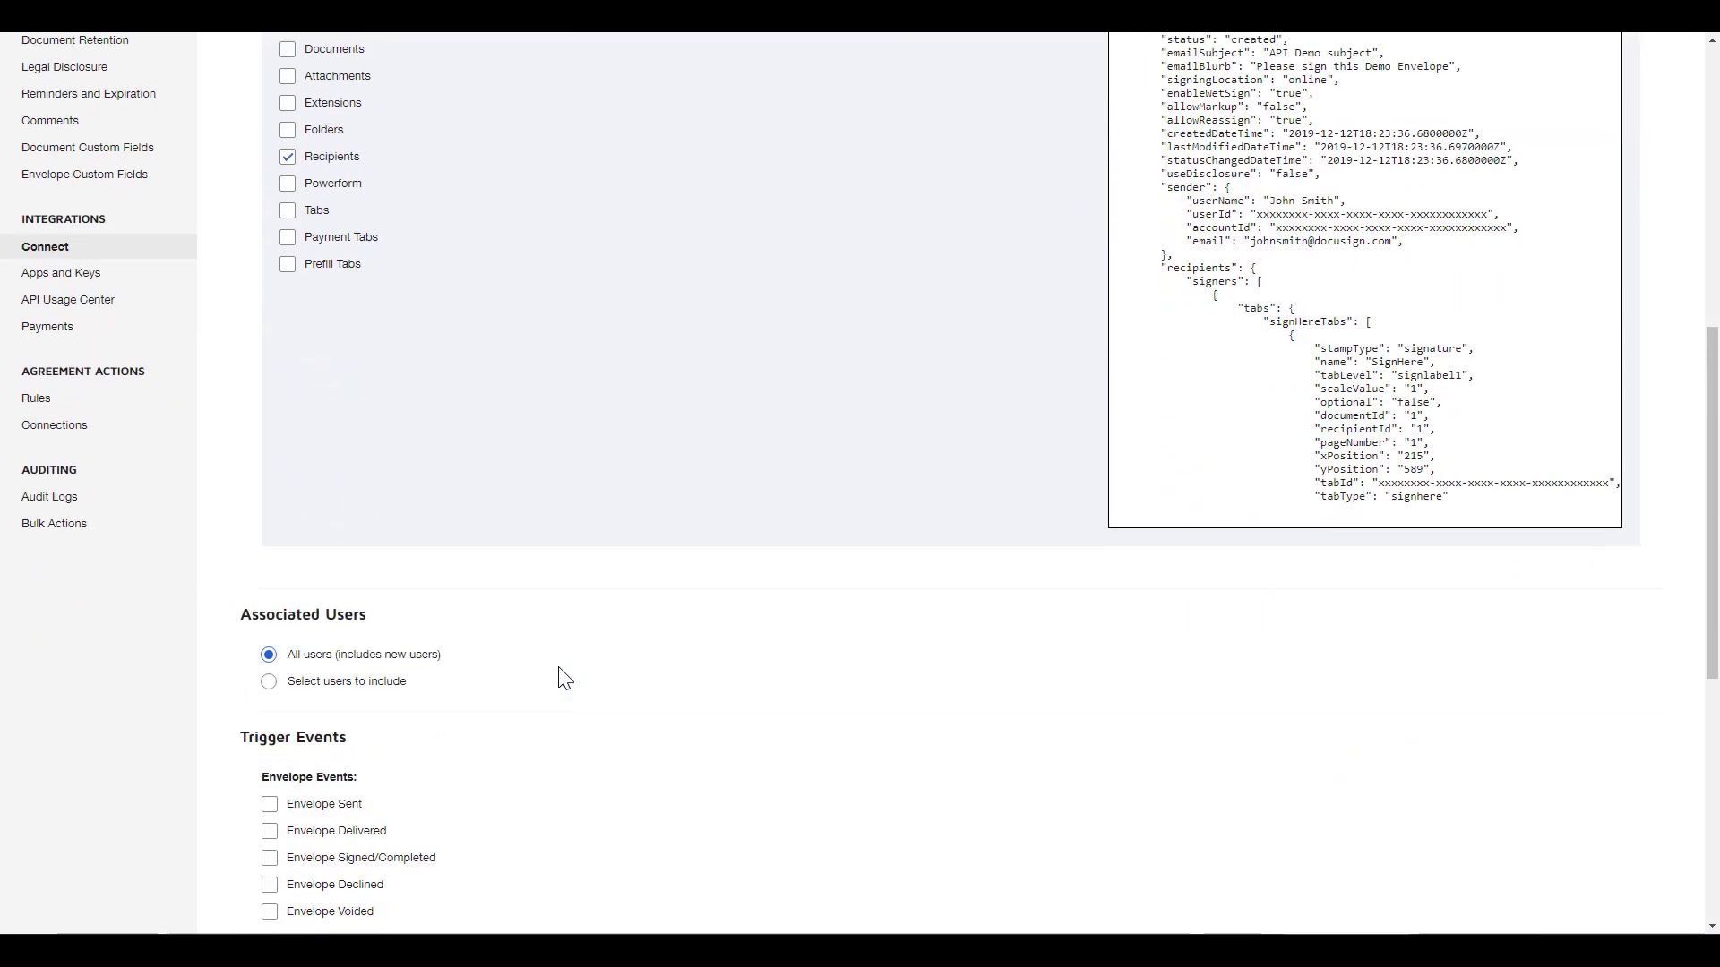
scroll(down, 3)
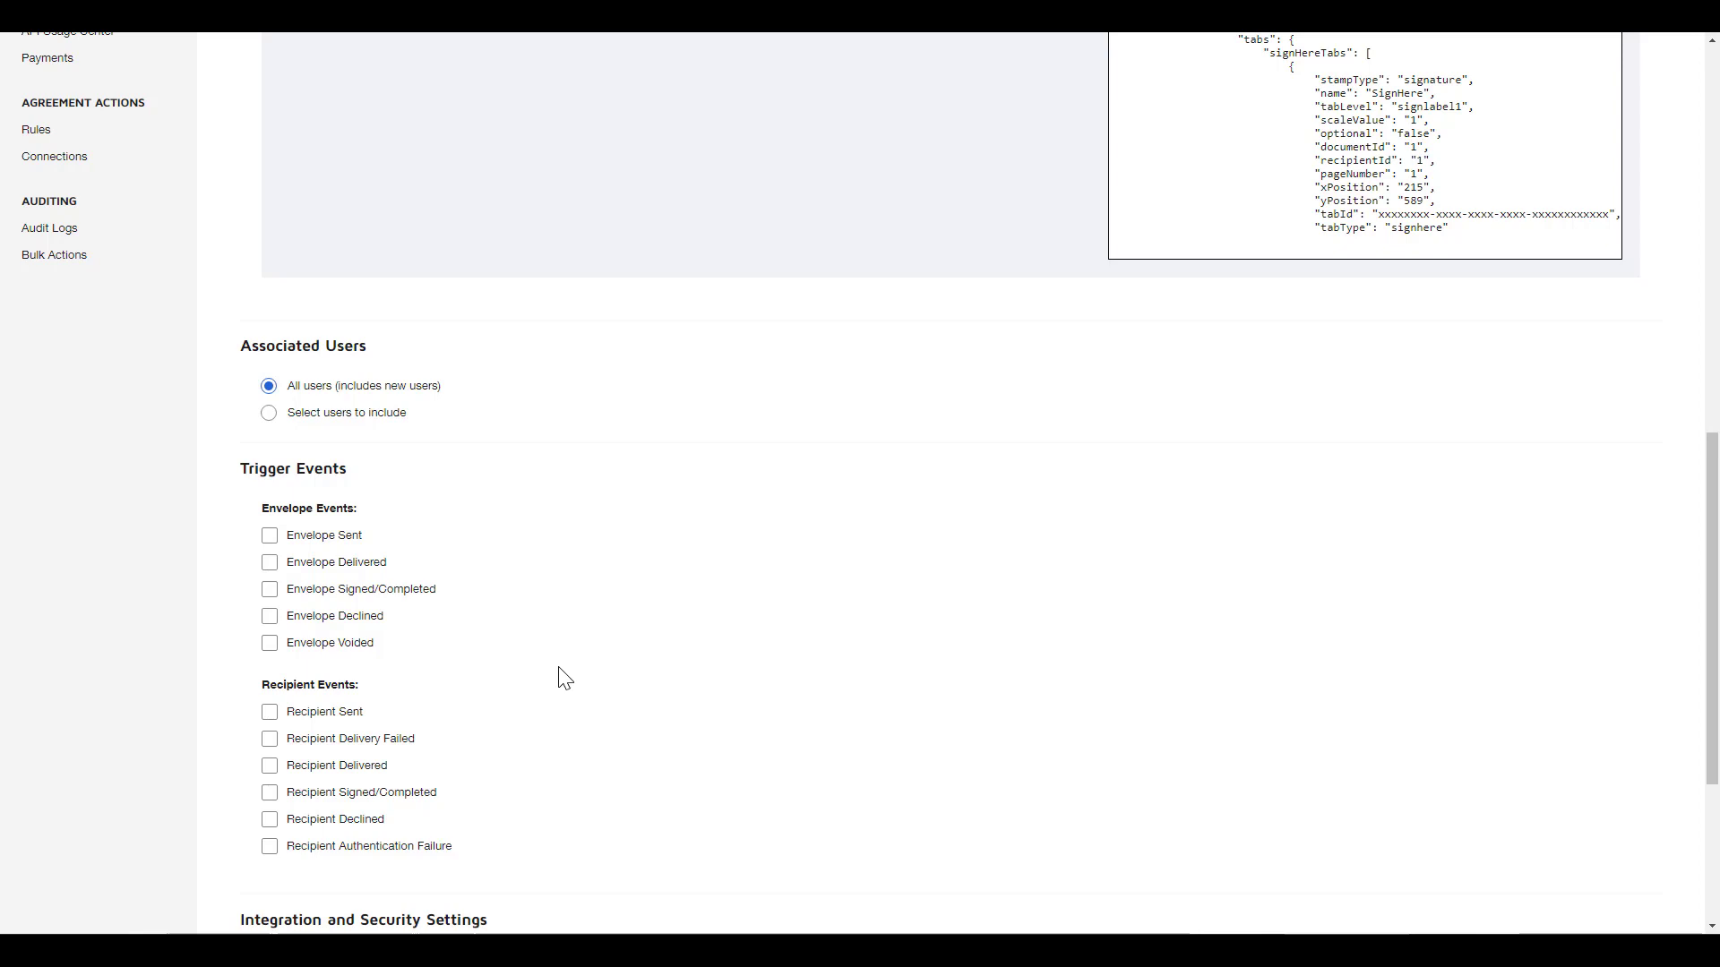
mouse_move(526, 645)
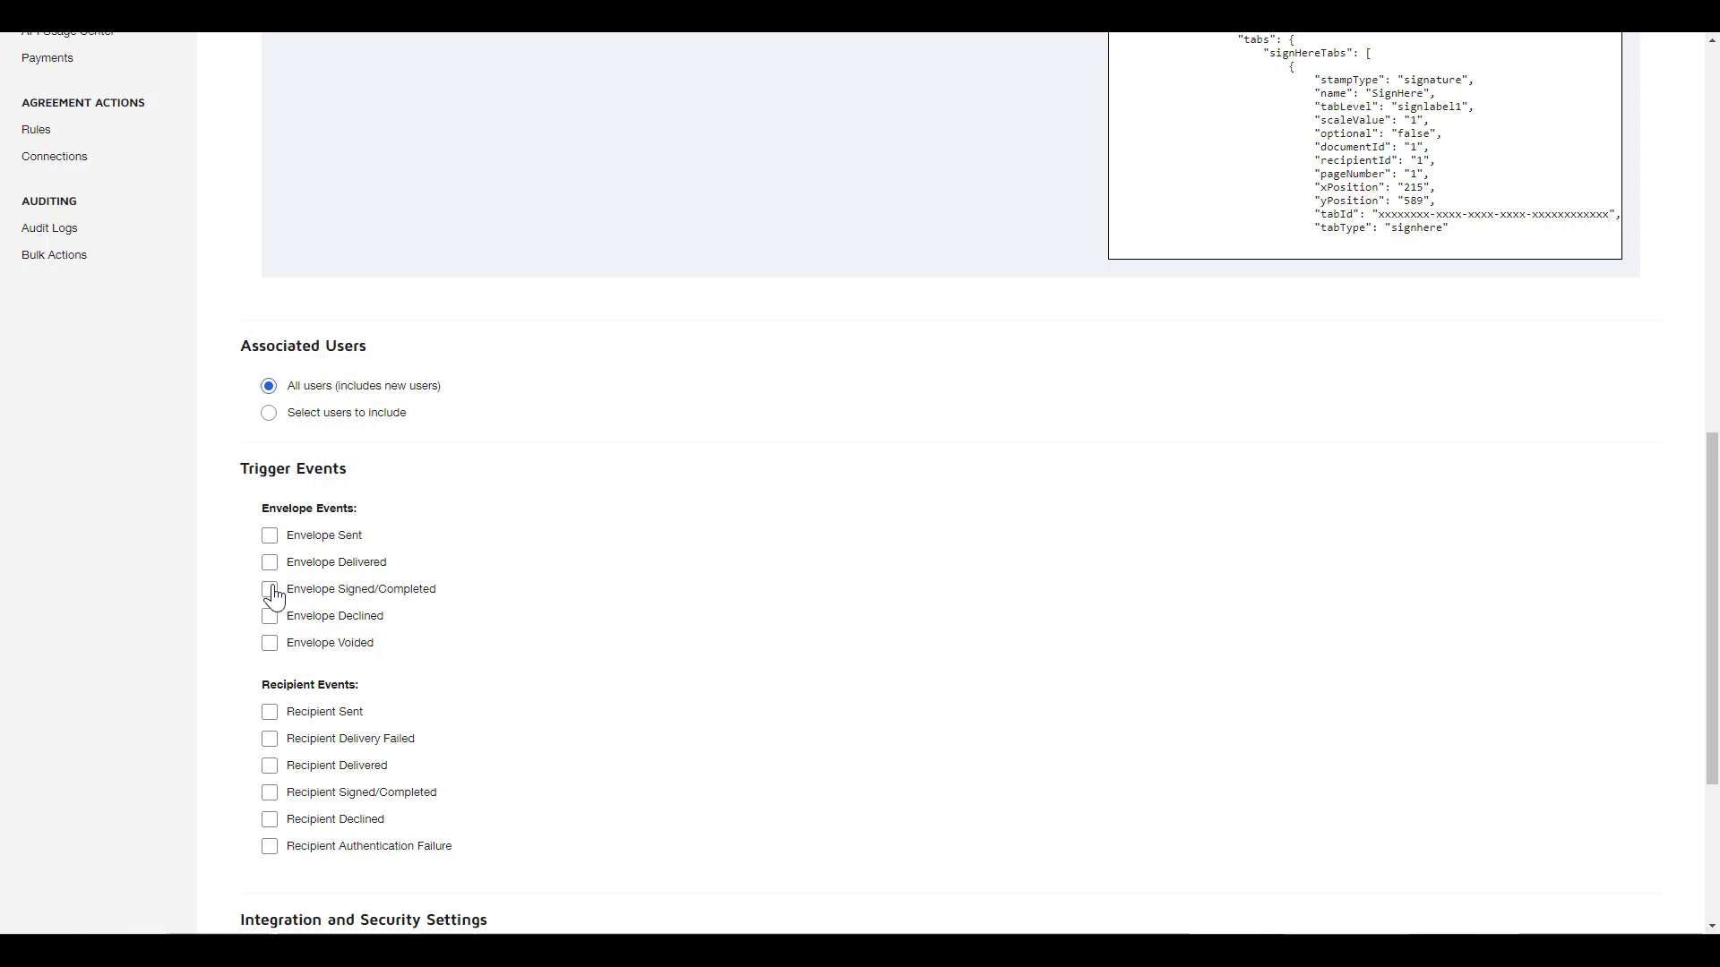
click(270, 589)
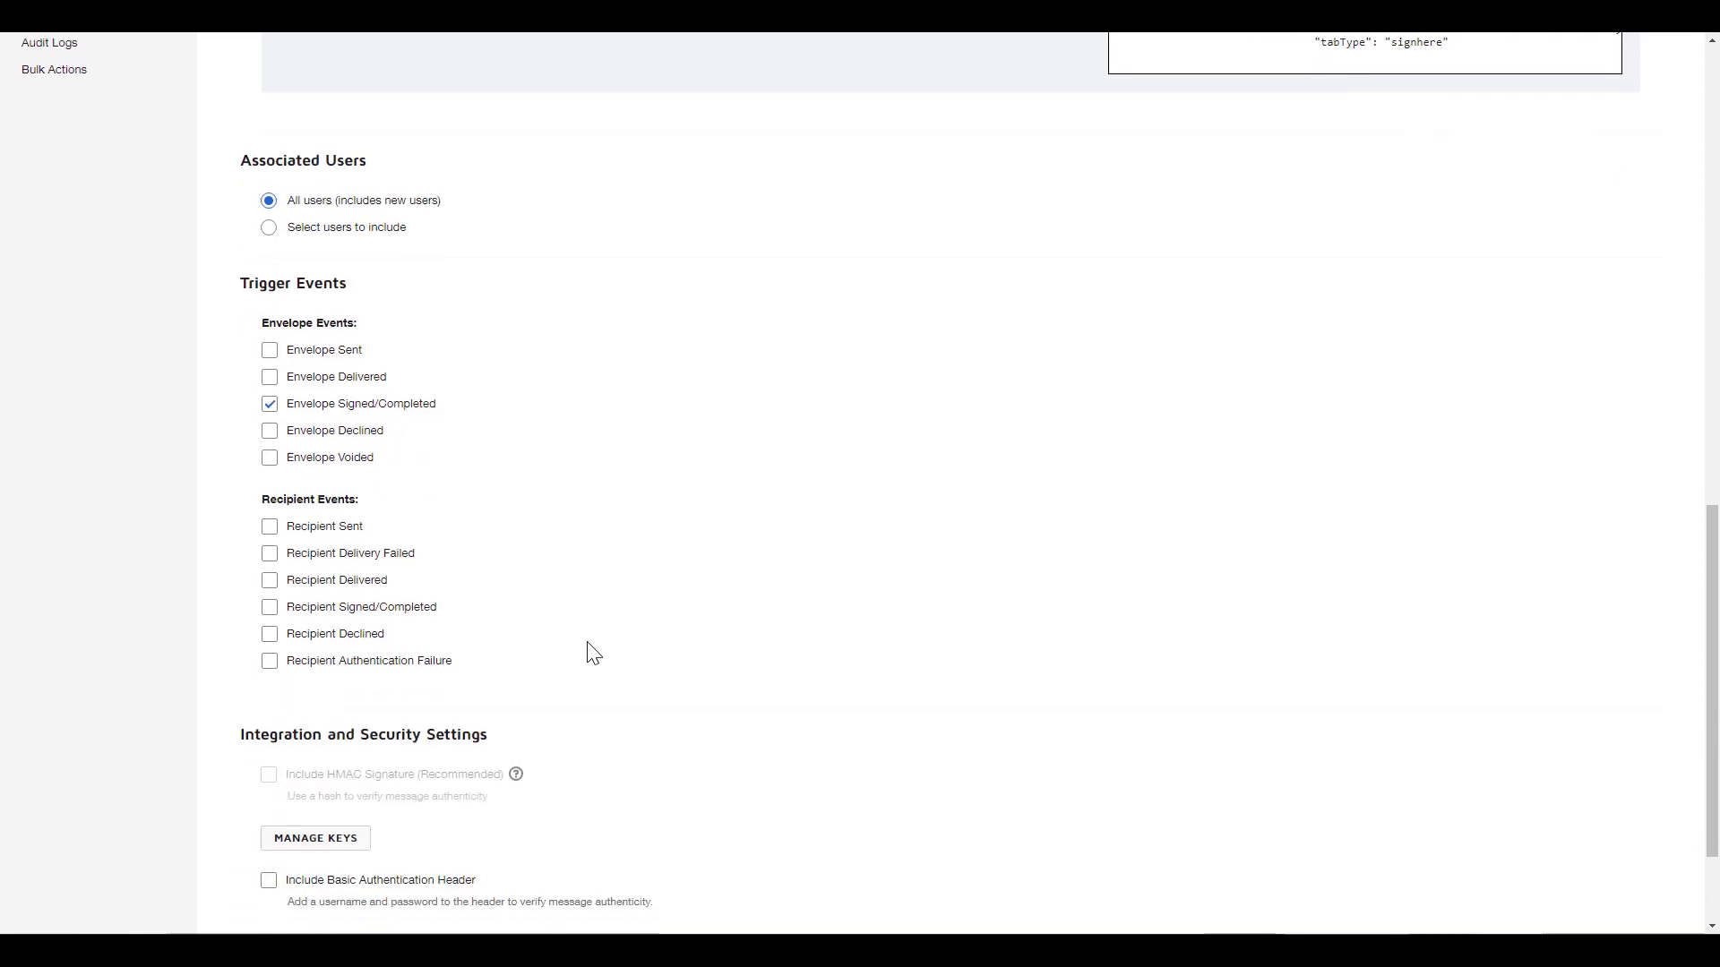
scroll(down, 3)
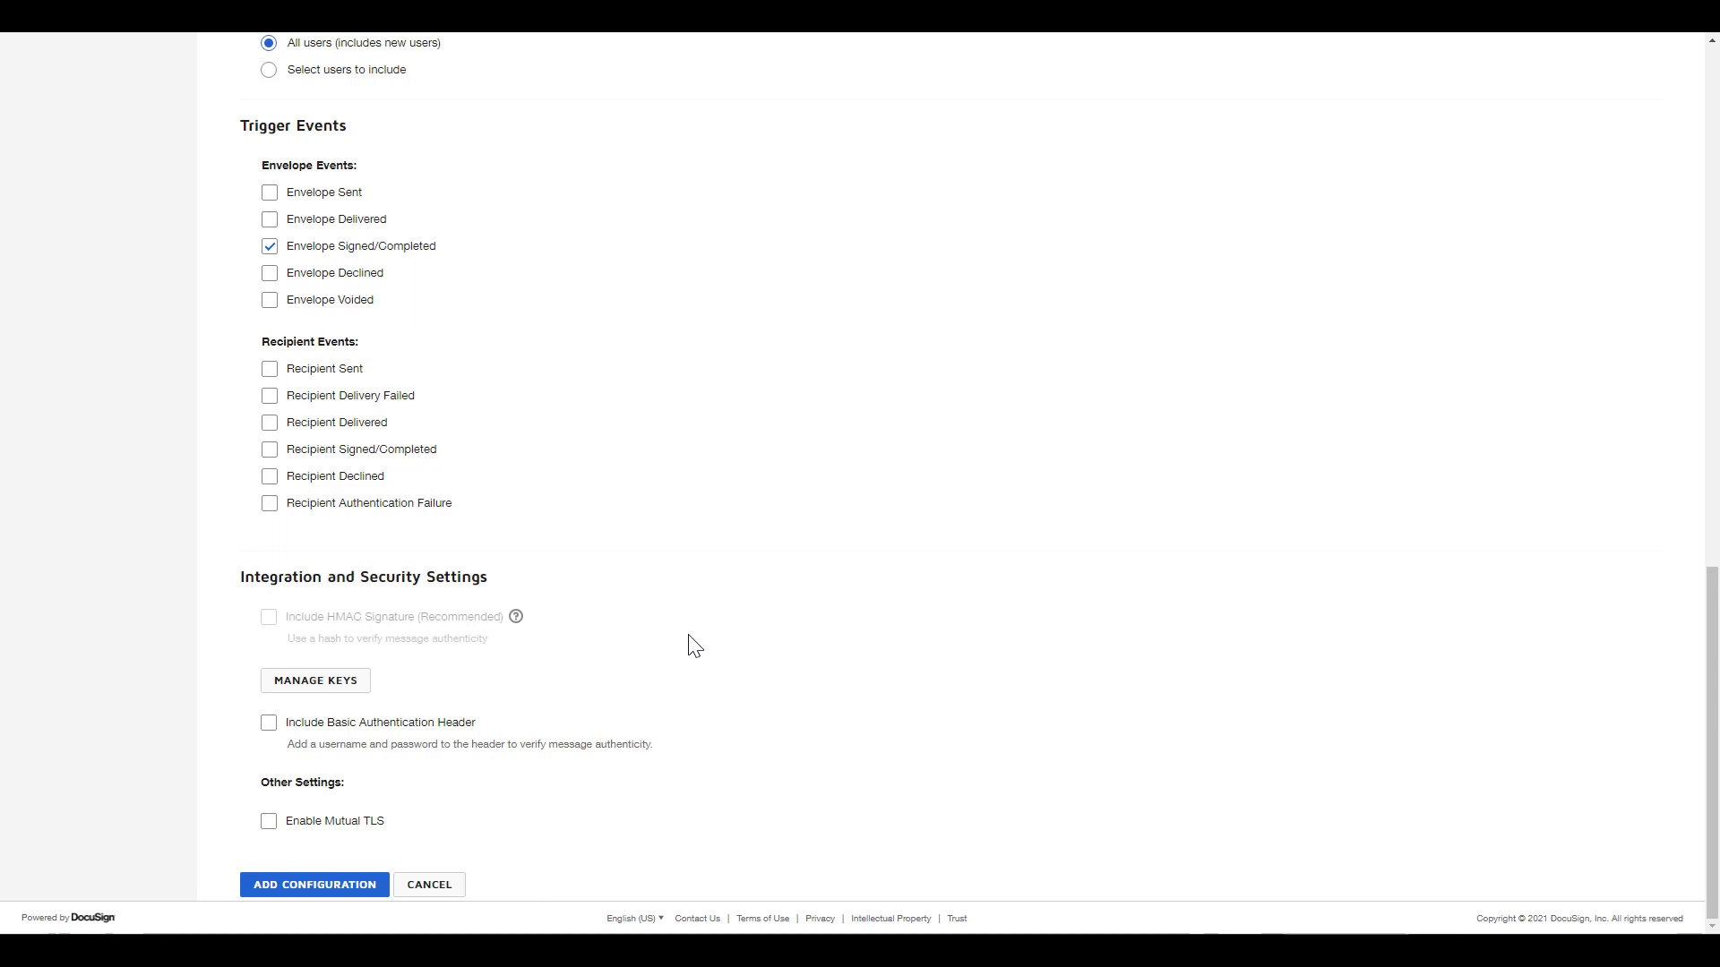
mouse_move(343, 891)
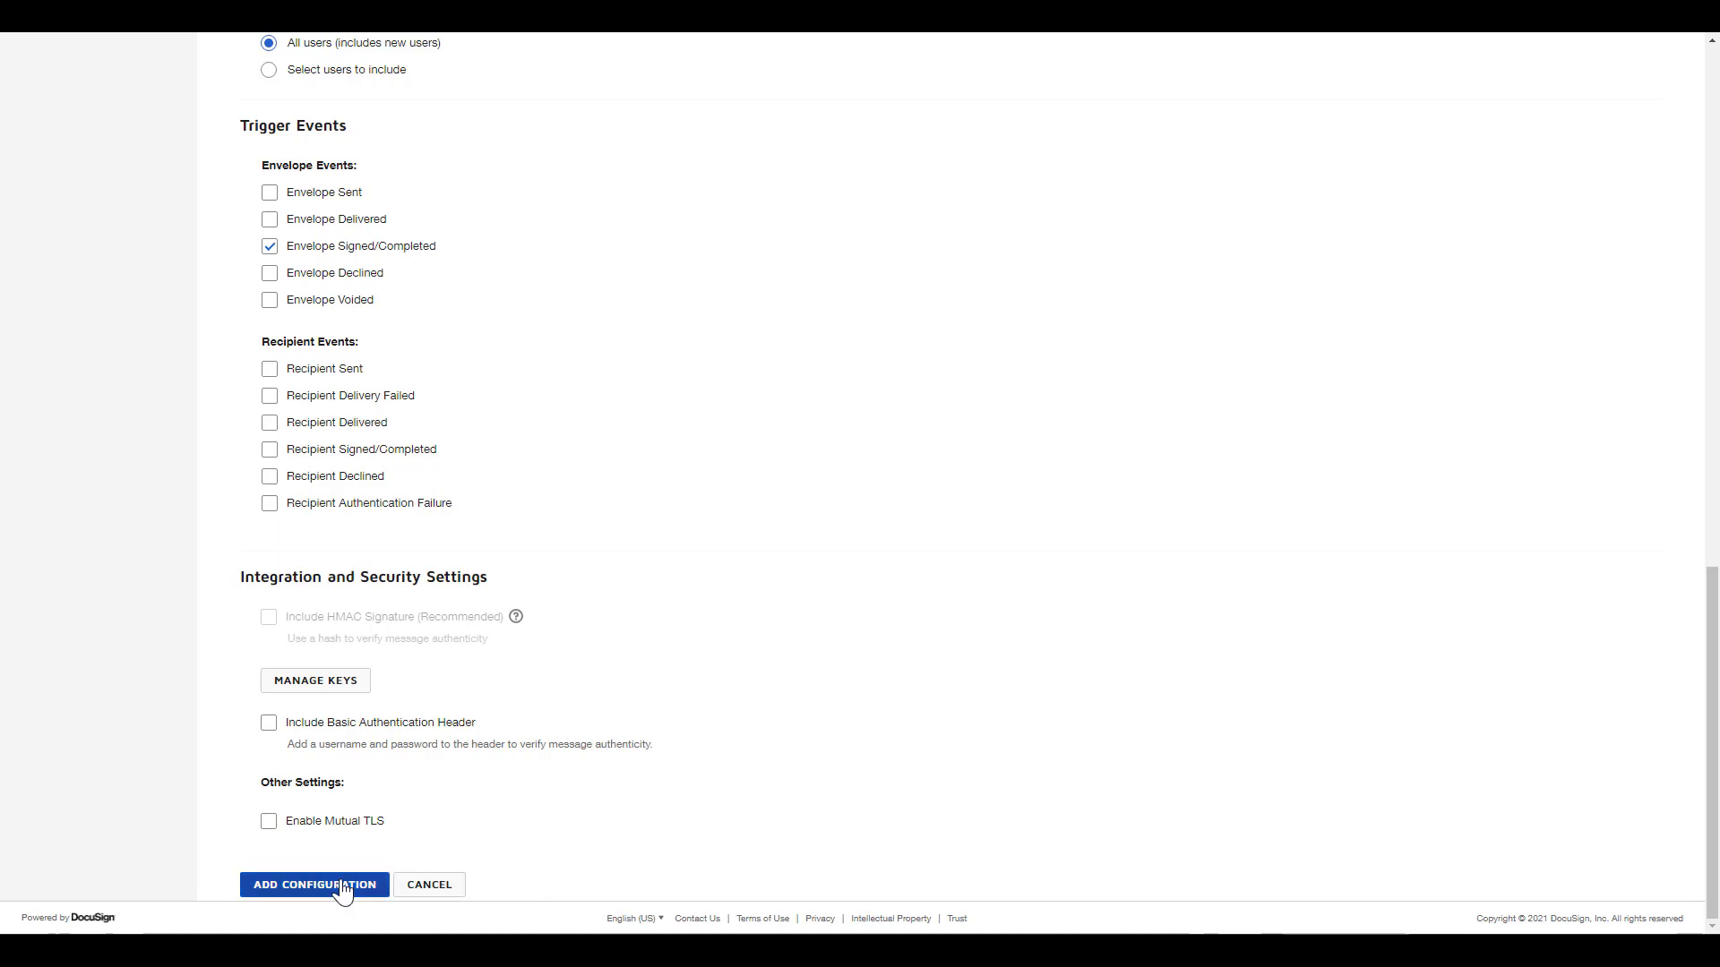
Step: Save connect-four, then open and dismiss its Actions menu in the list
click(315, 885)
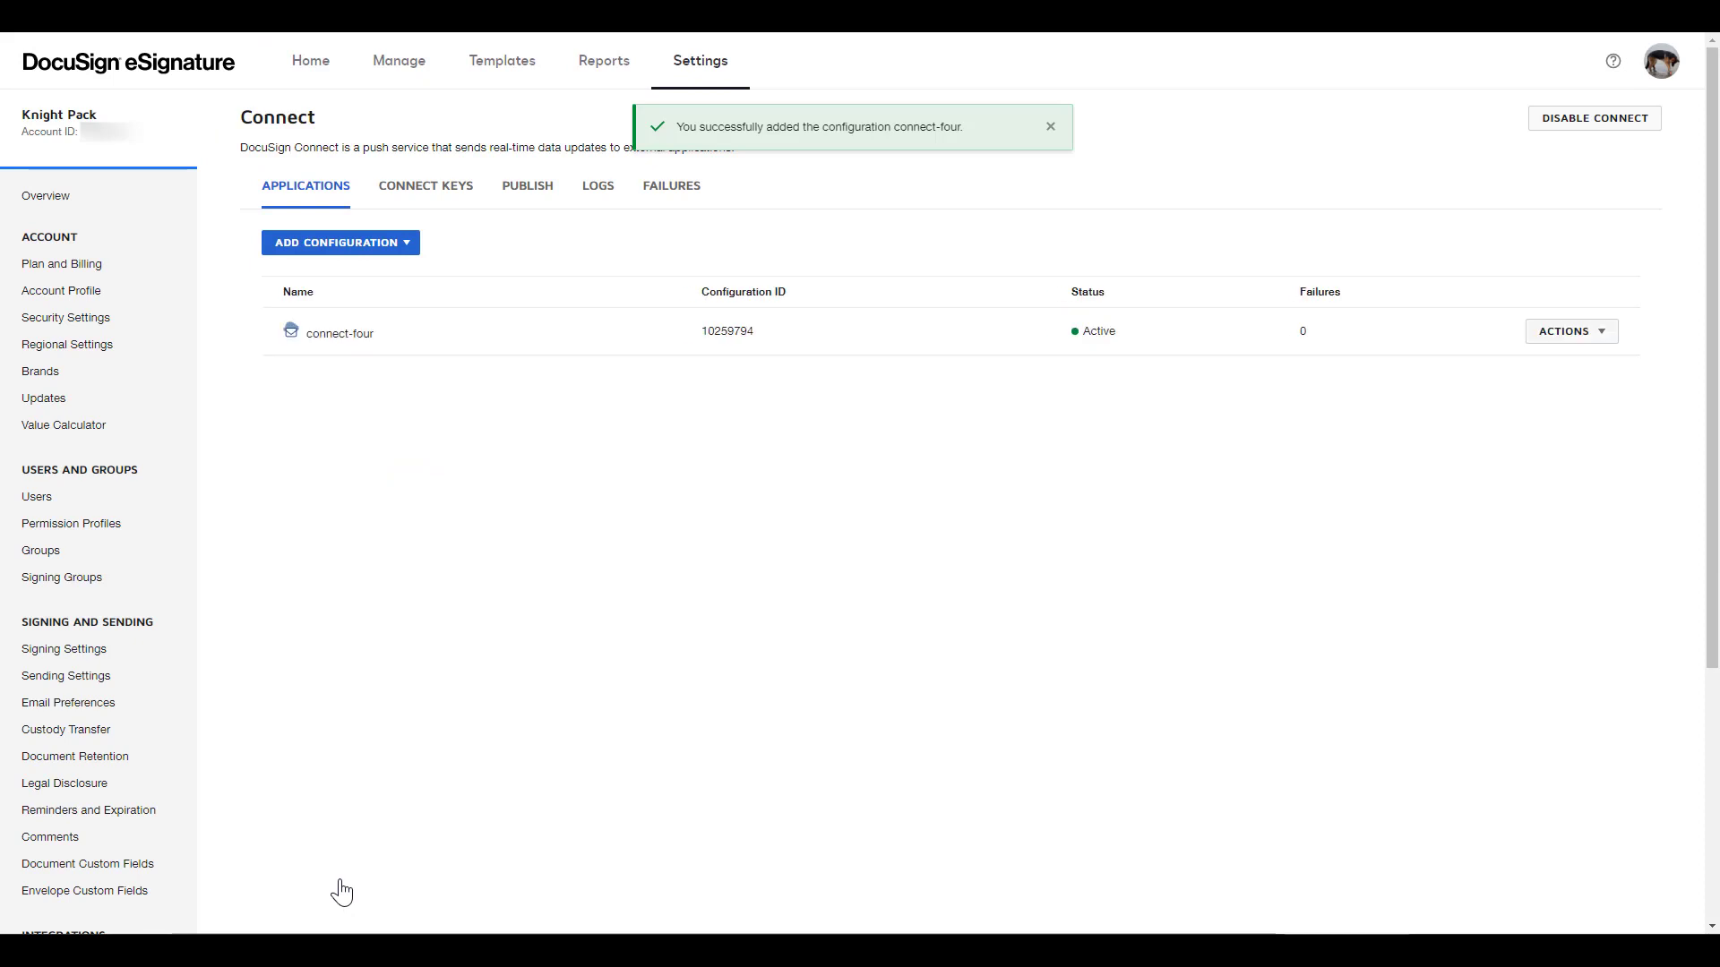
mouse_move(1100, 348)
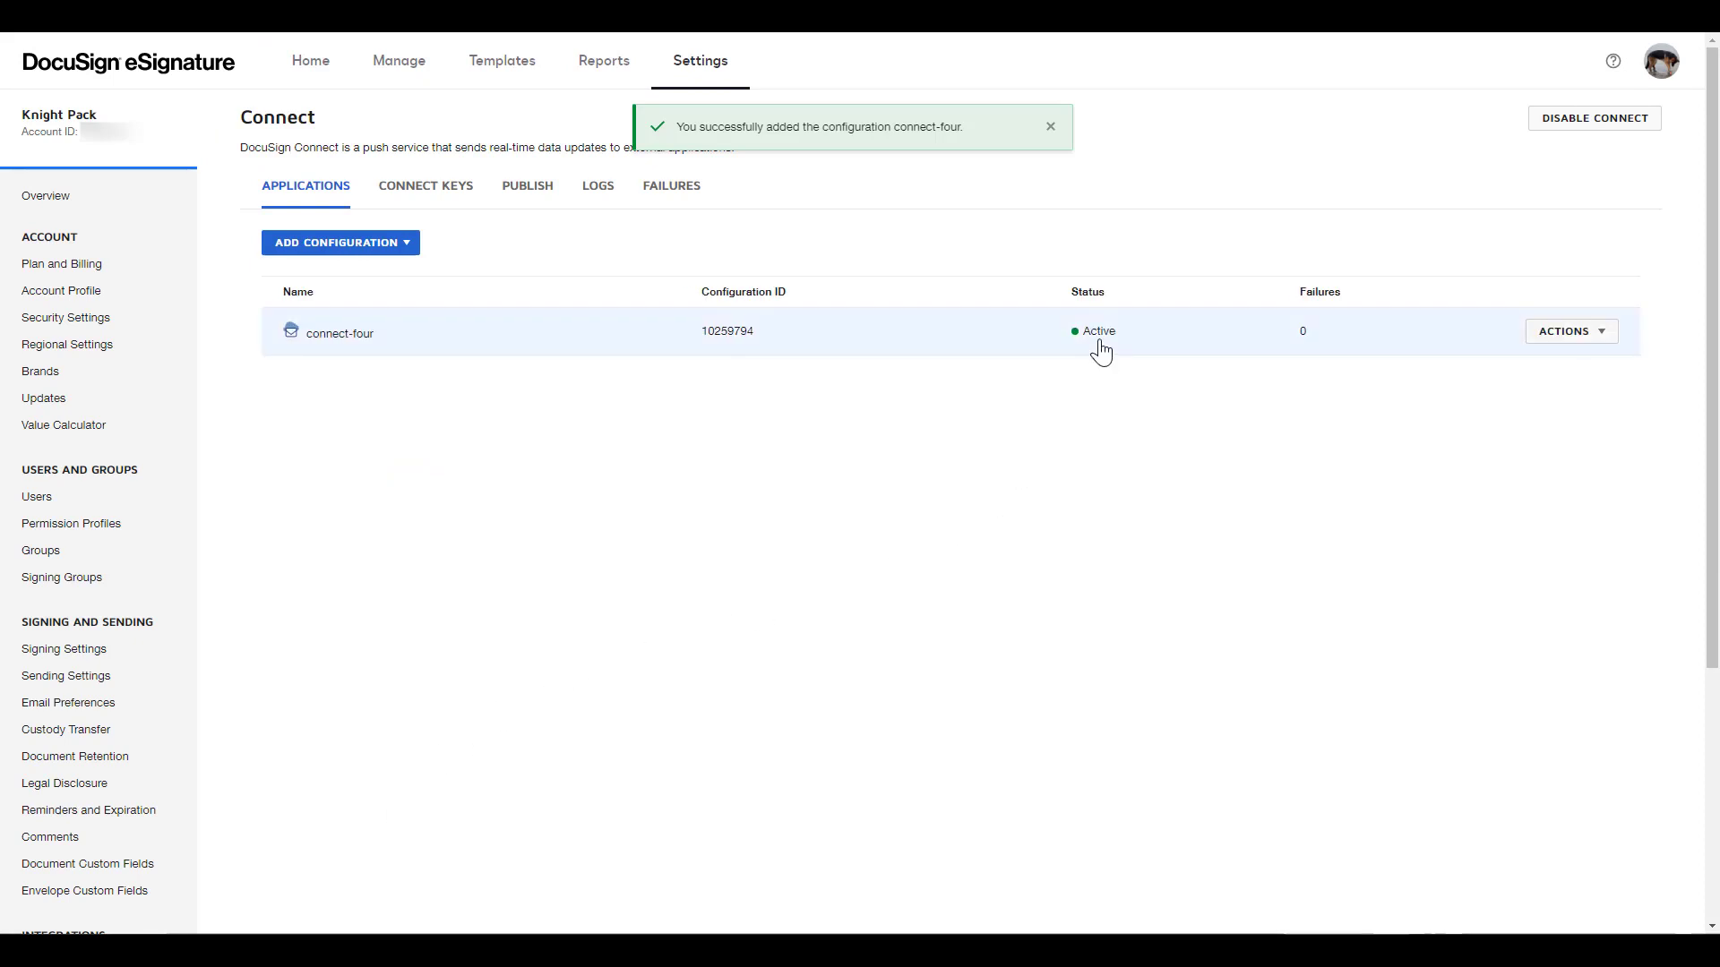
click(1569, 331)
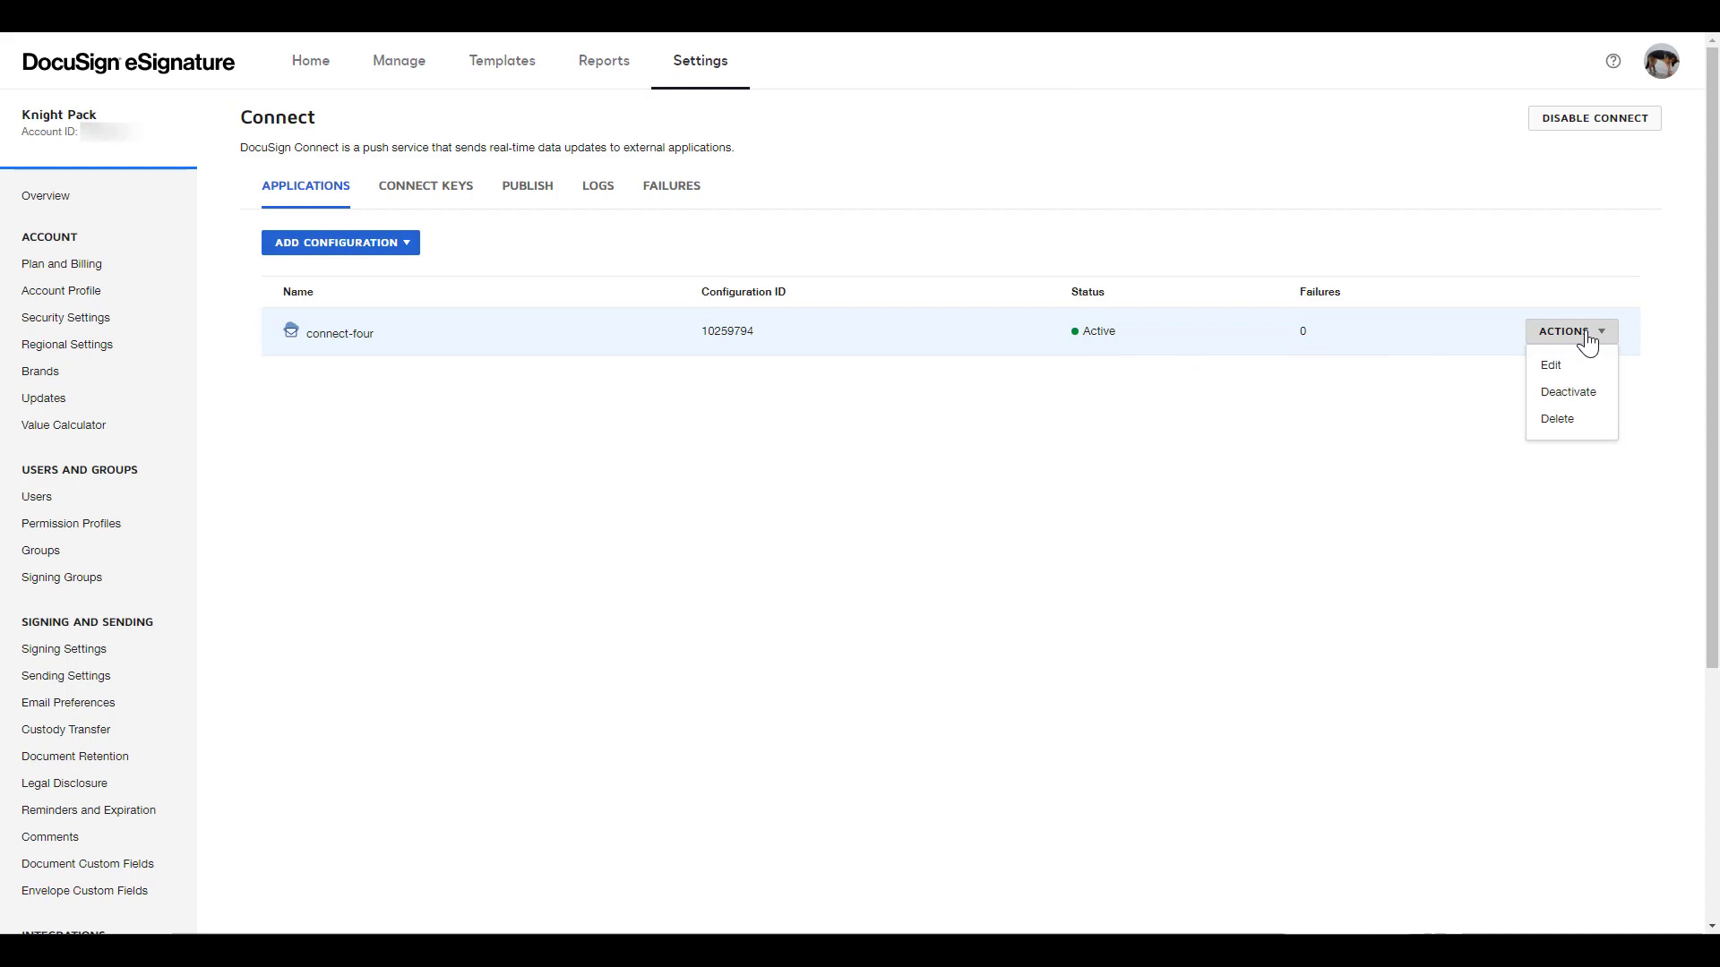
mouse_move(1289, 443)
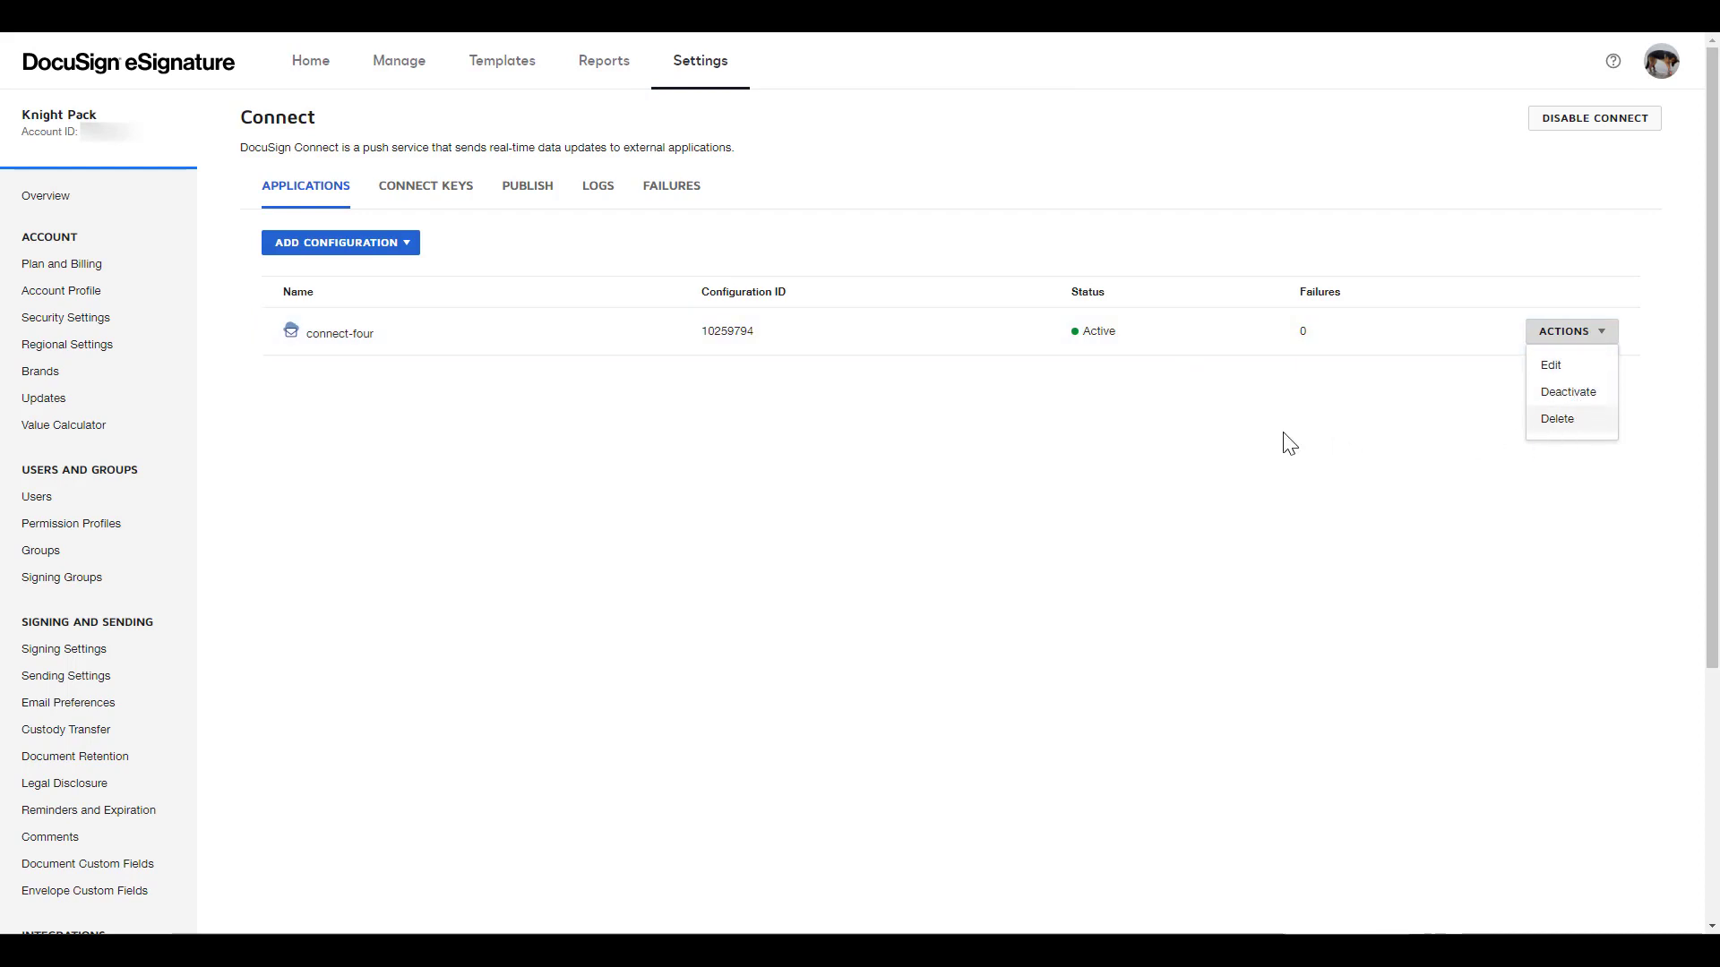
click(1121, 418)
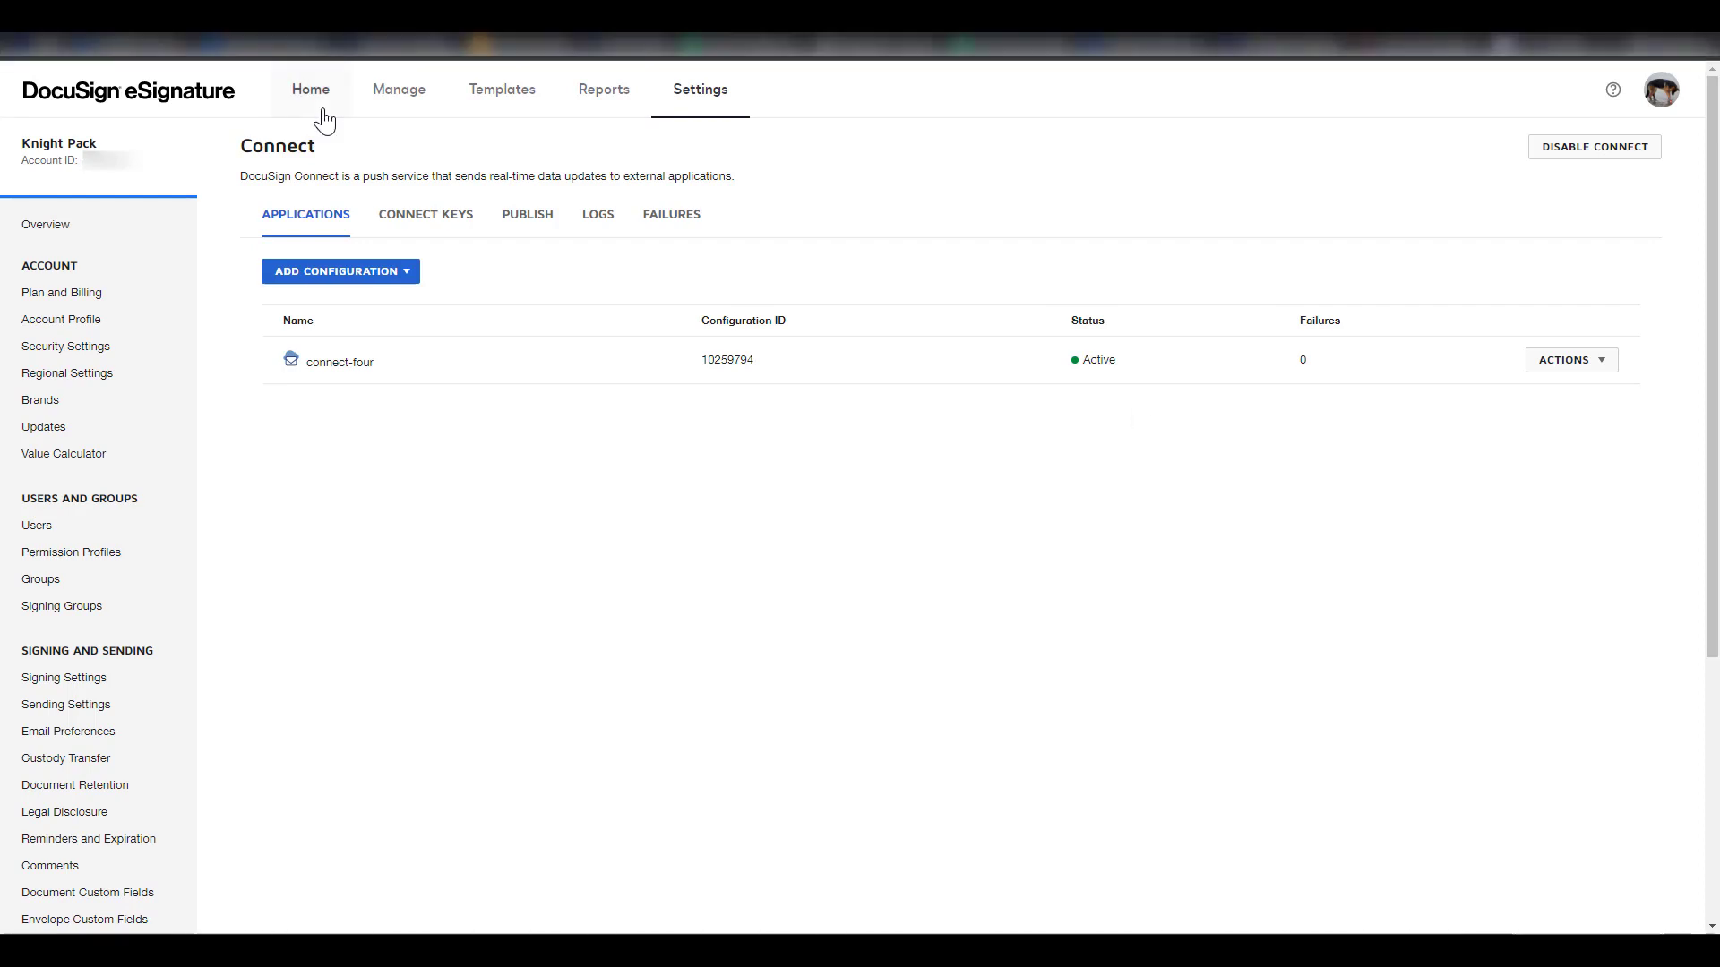
Step: Start a new envelope, upload lily-the-gsd.pdf and add a recipient
click(311, 89)
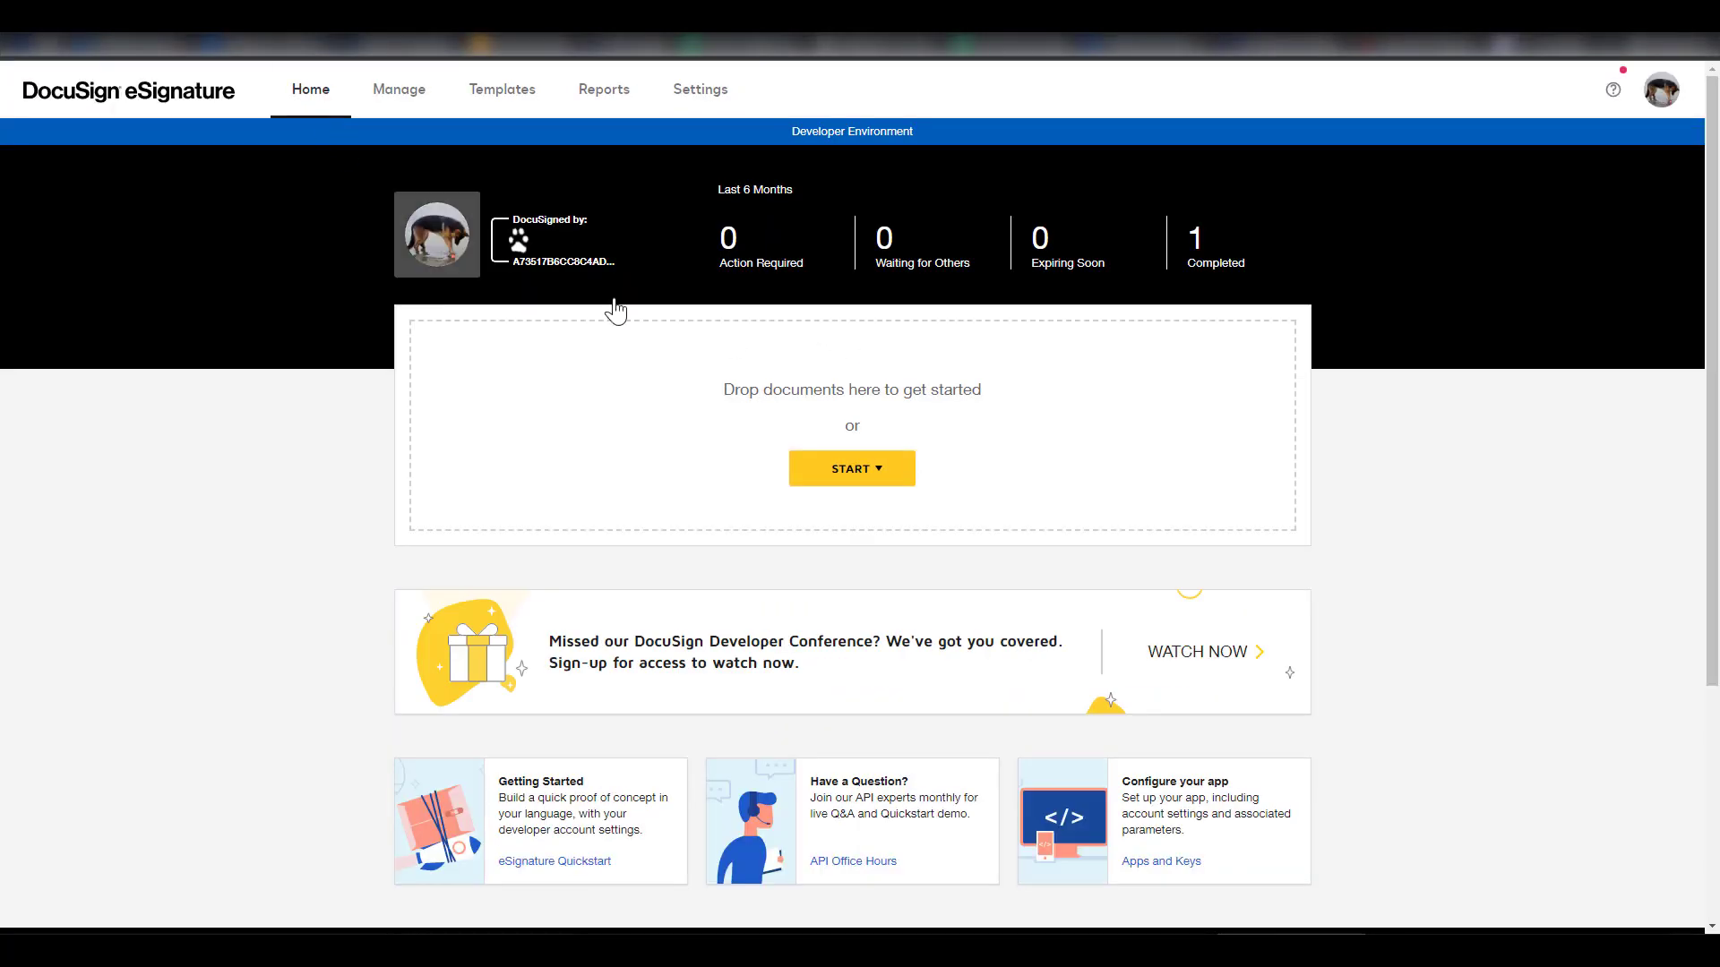
click(851, 469)
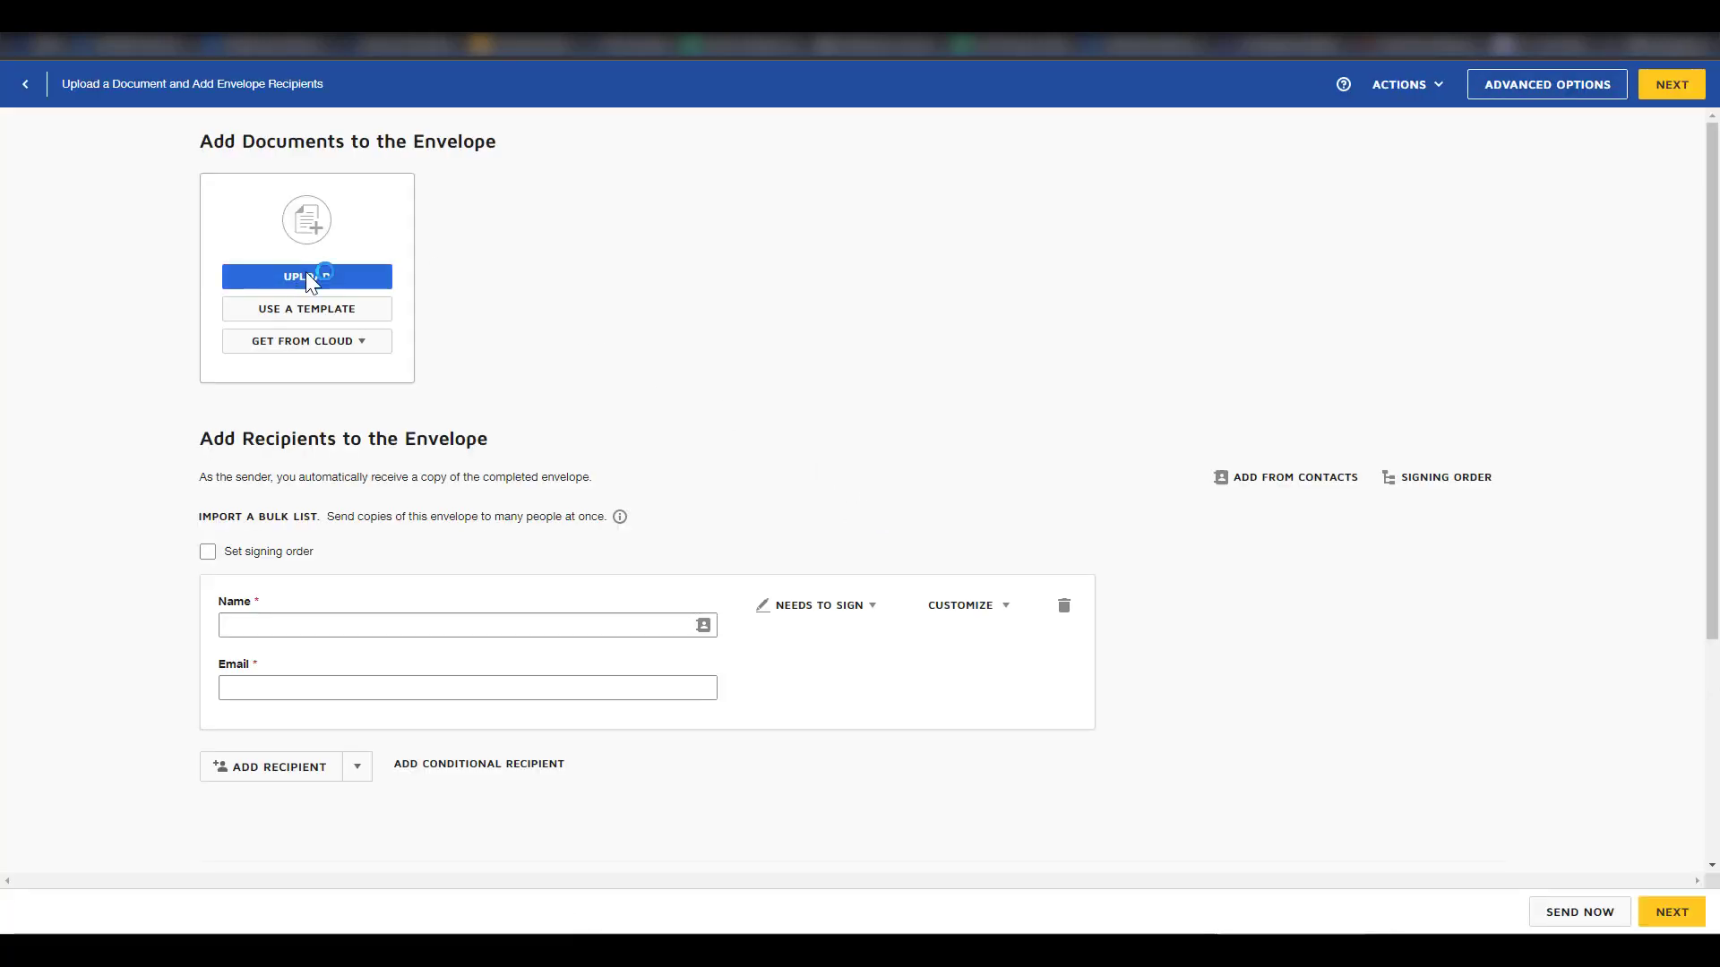
click(307, 275)
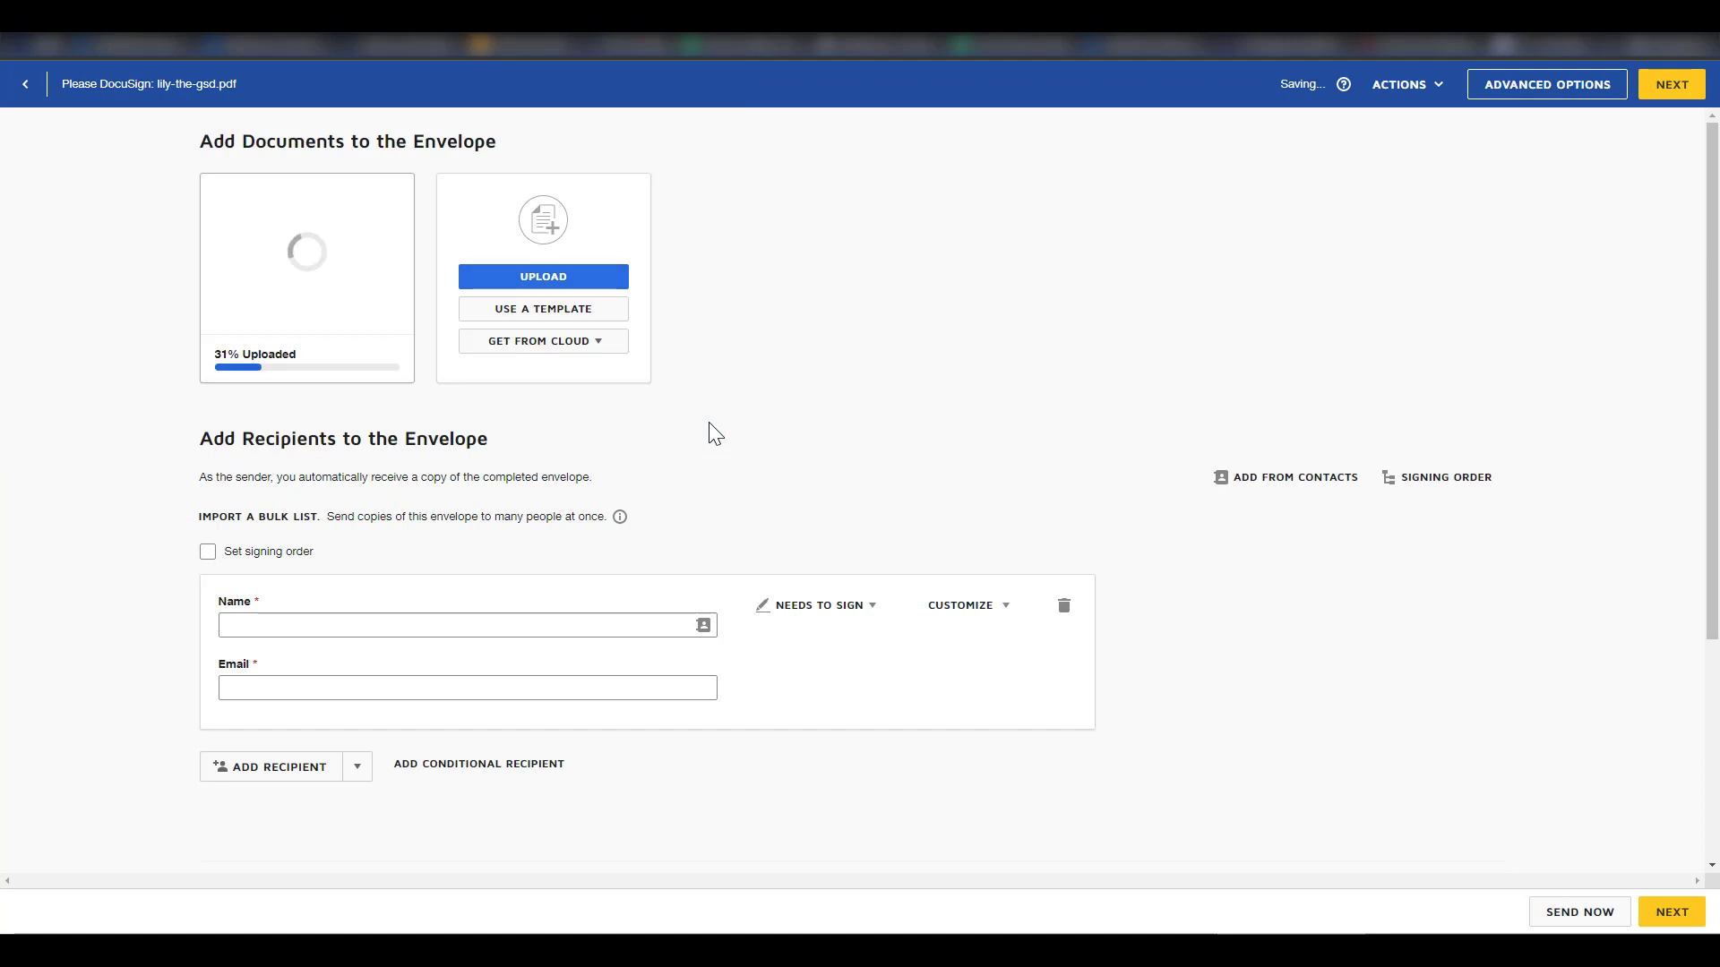
click(461, 625)
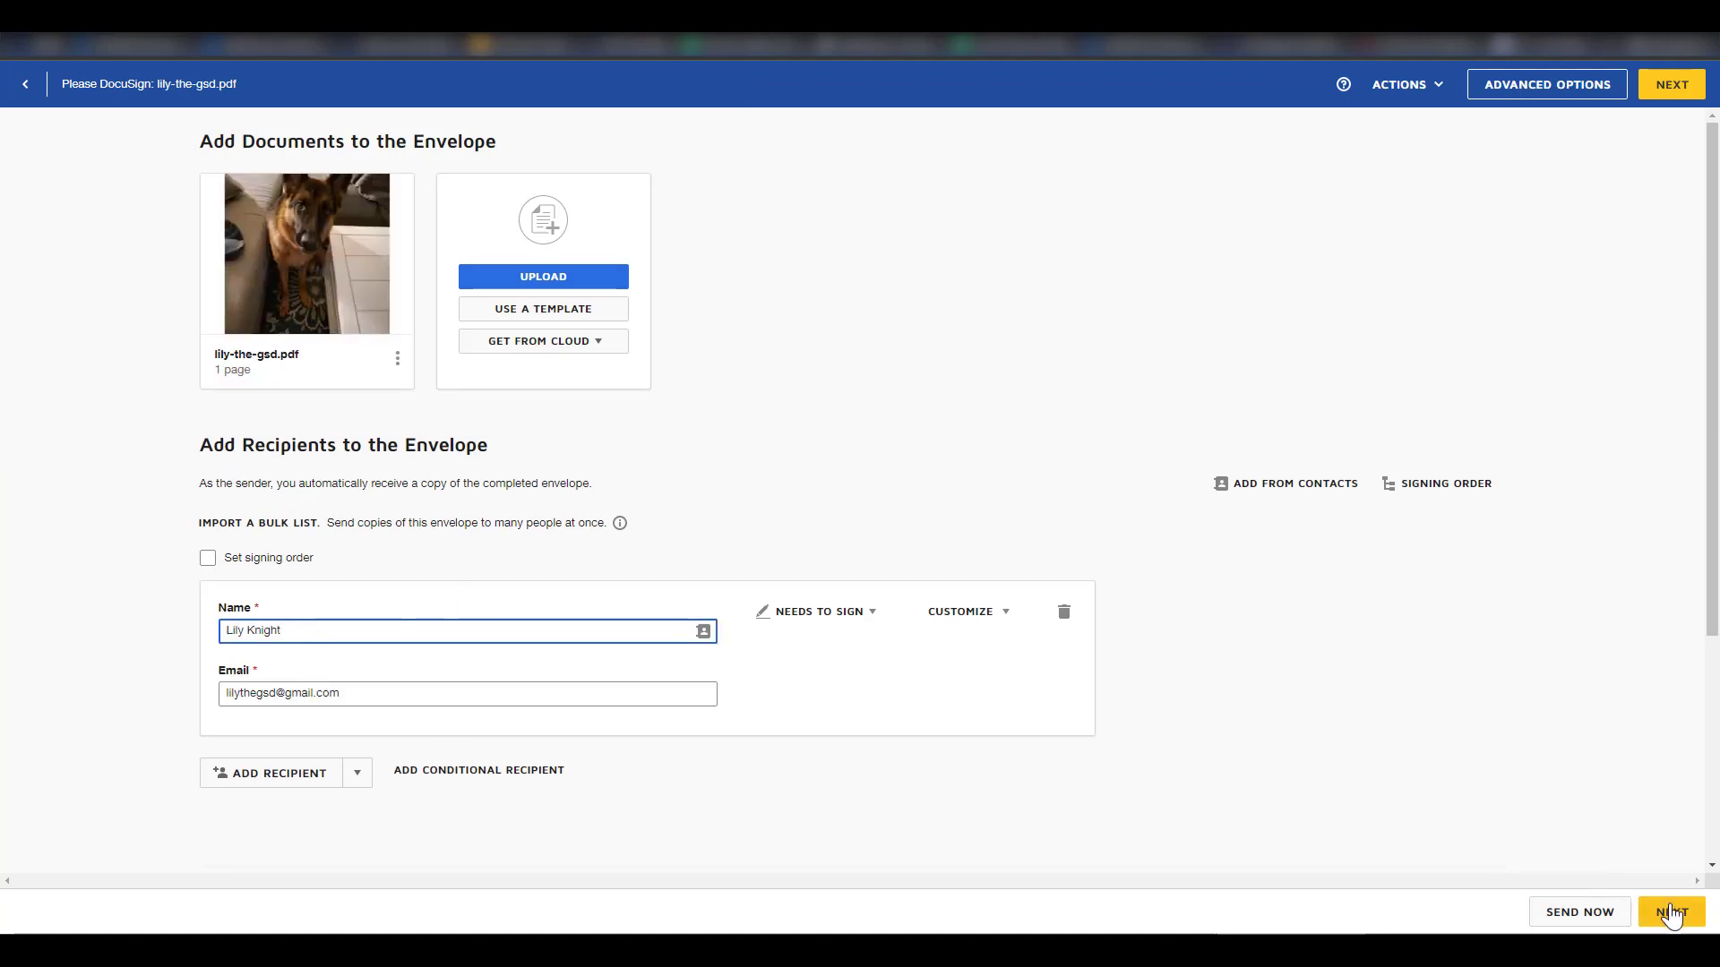
click(1668, 912)
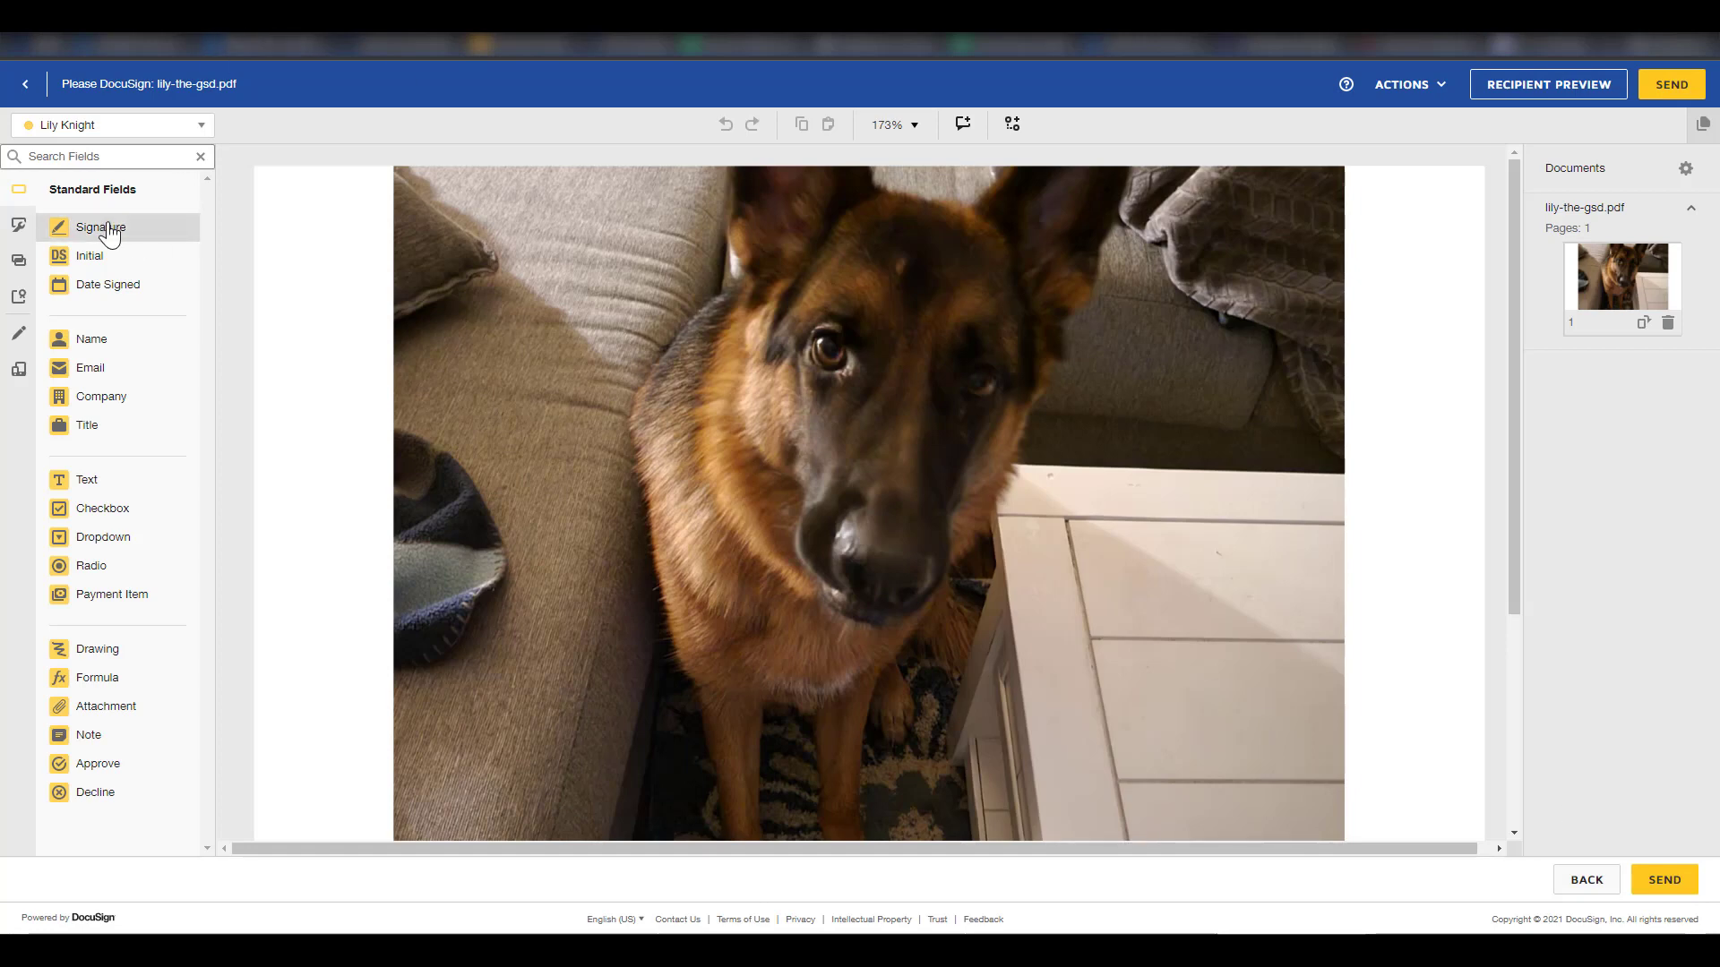
Step: Place a Signature field, send the envelope, then sign and finish it
click(1148, 572)
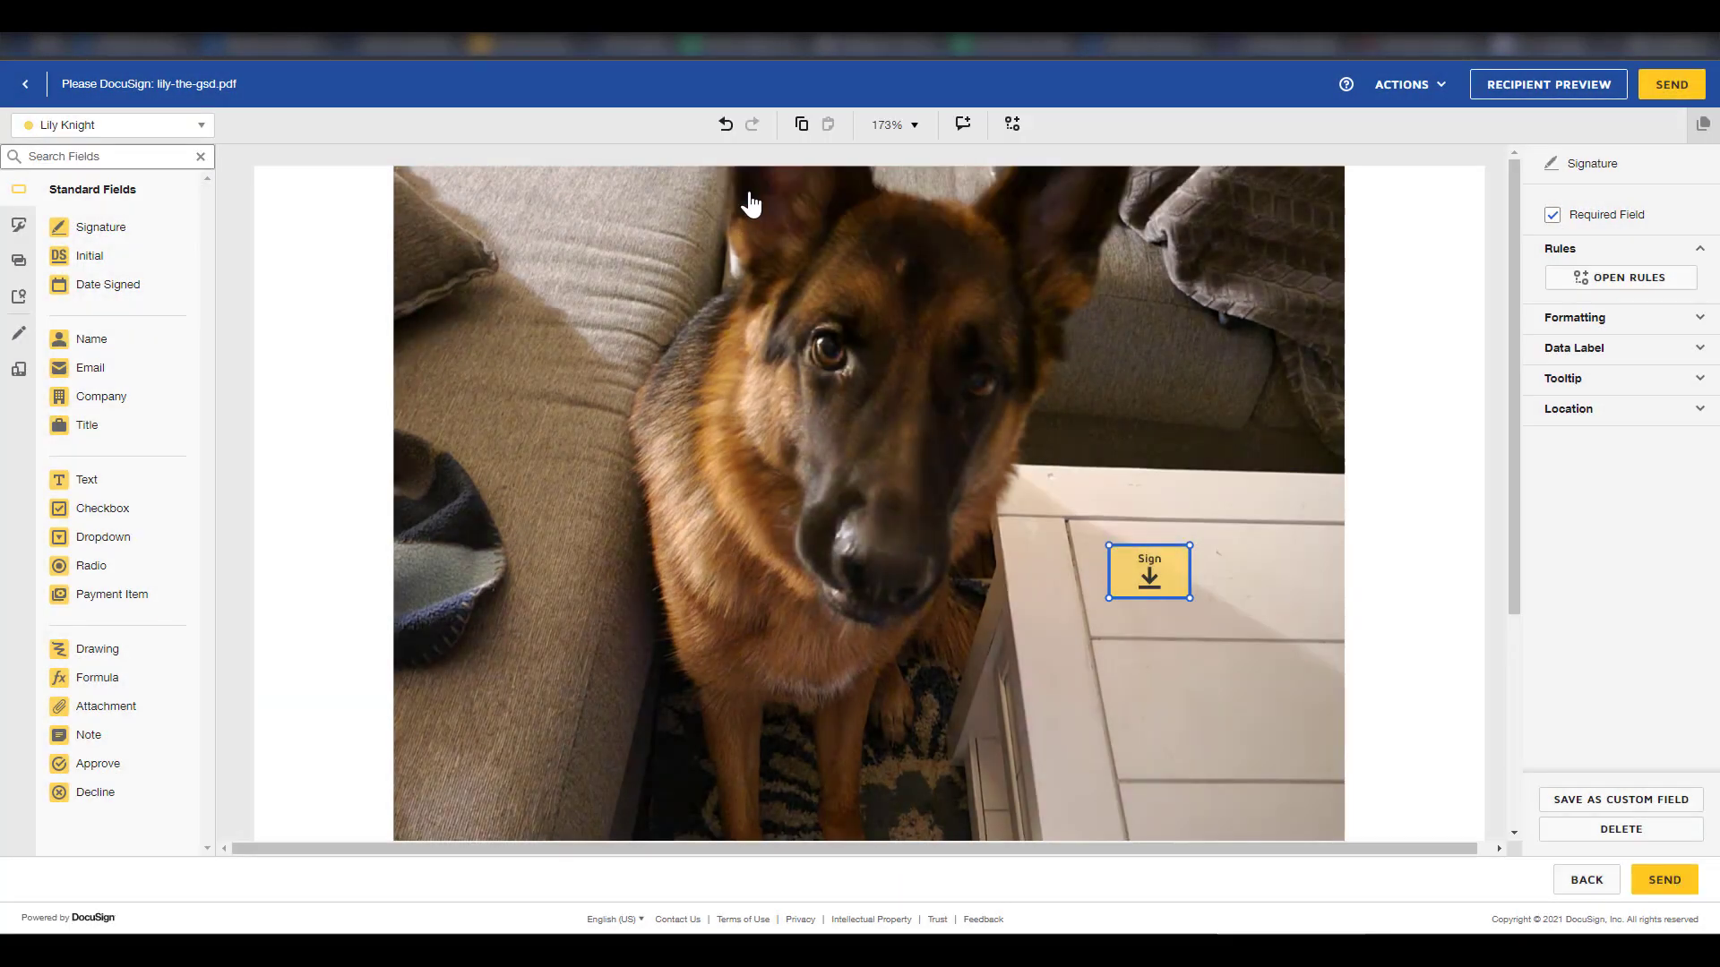
click(1547, 84)
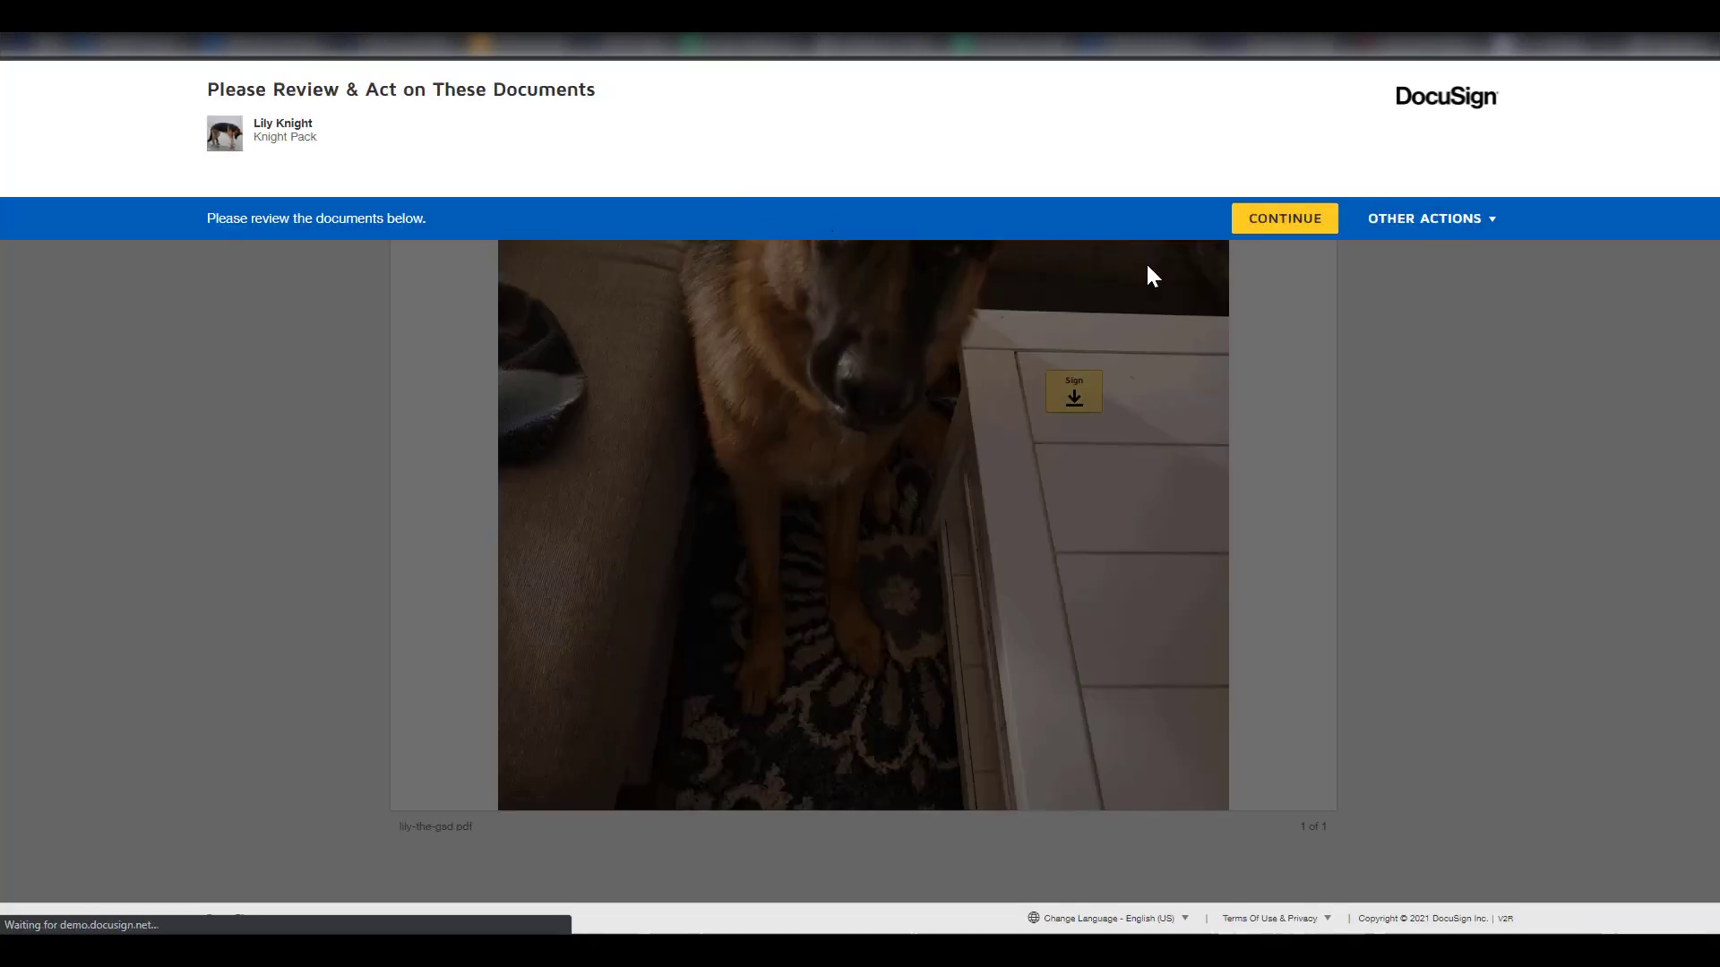
click(1073, 392)
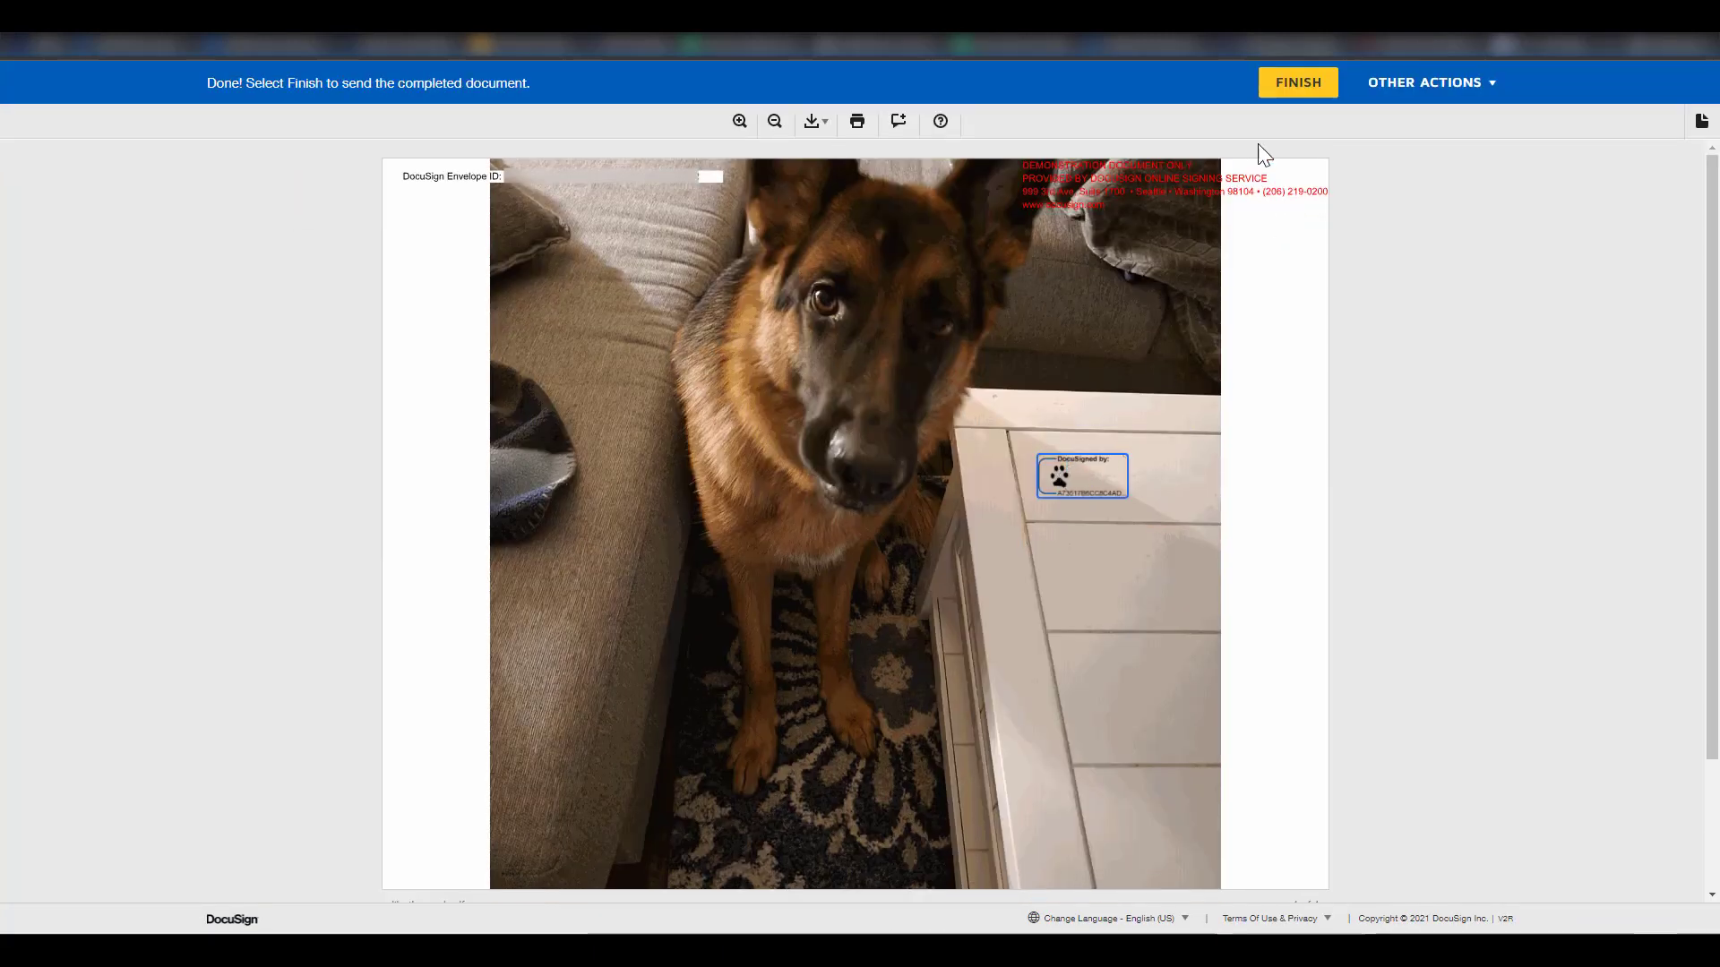
click(1296, 82)
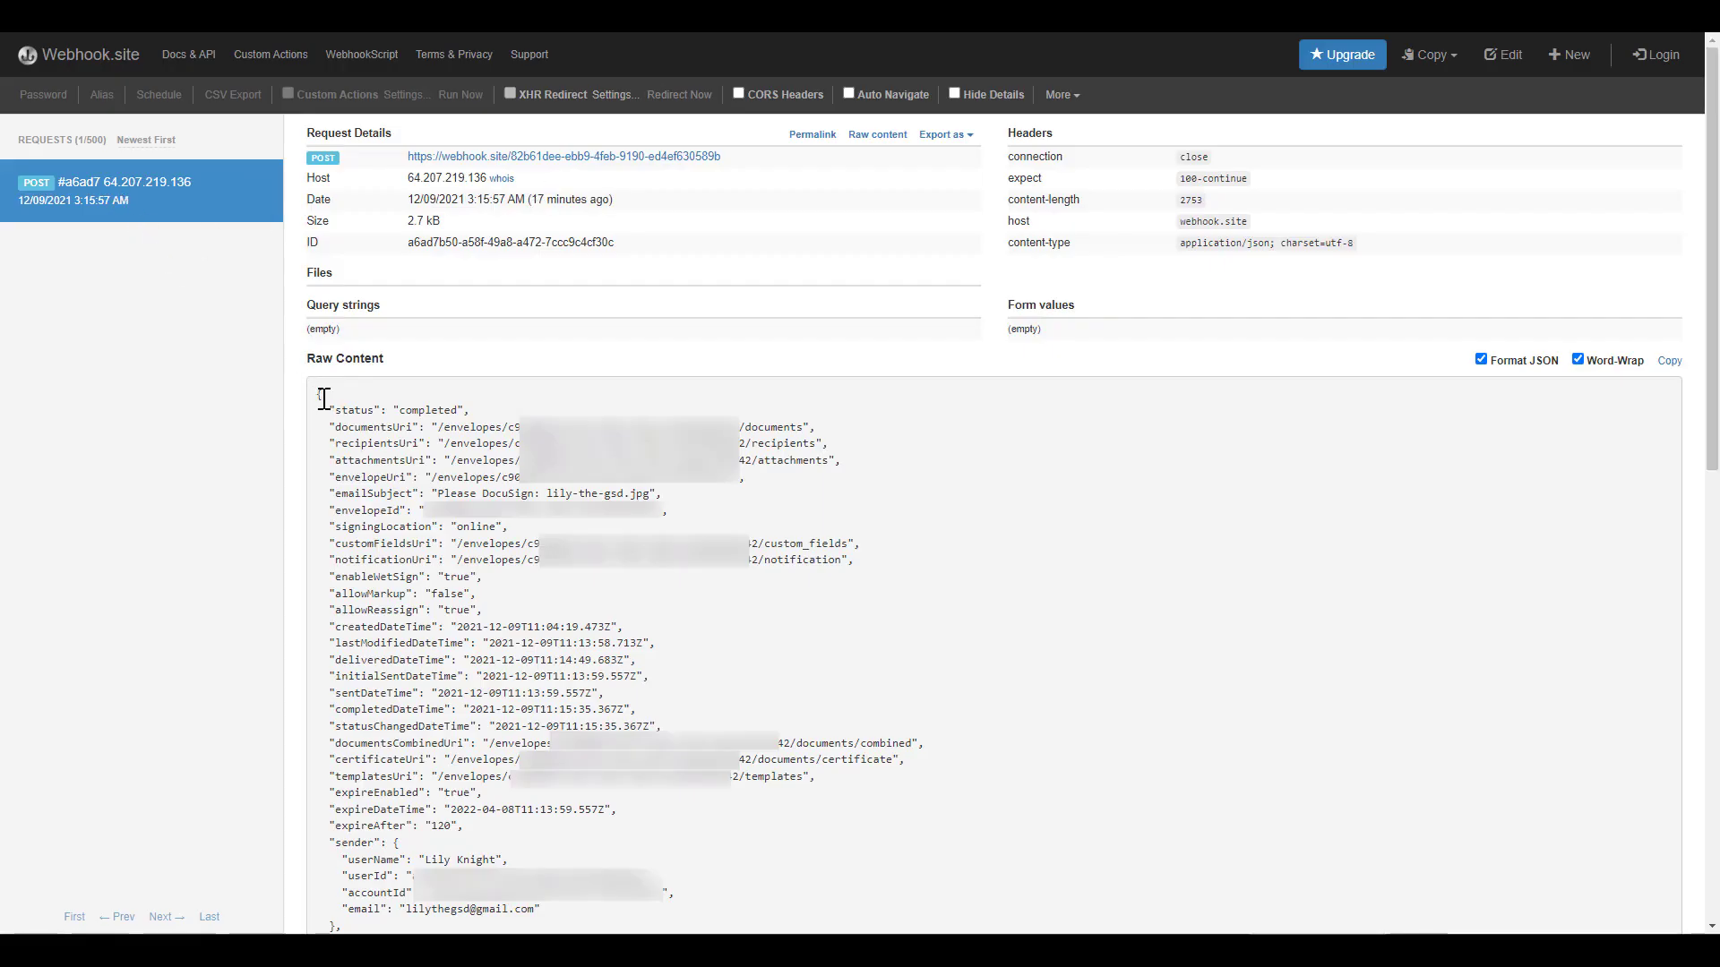
scroll(down, 3)
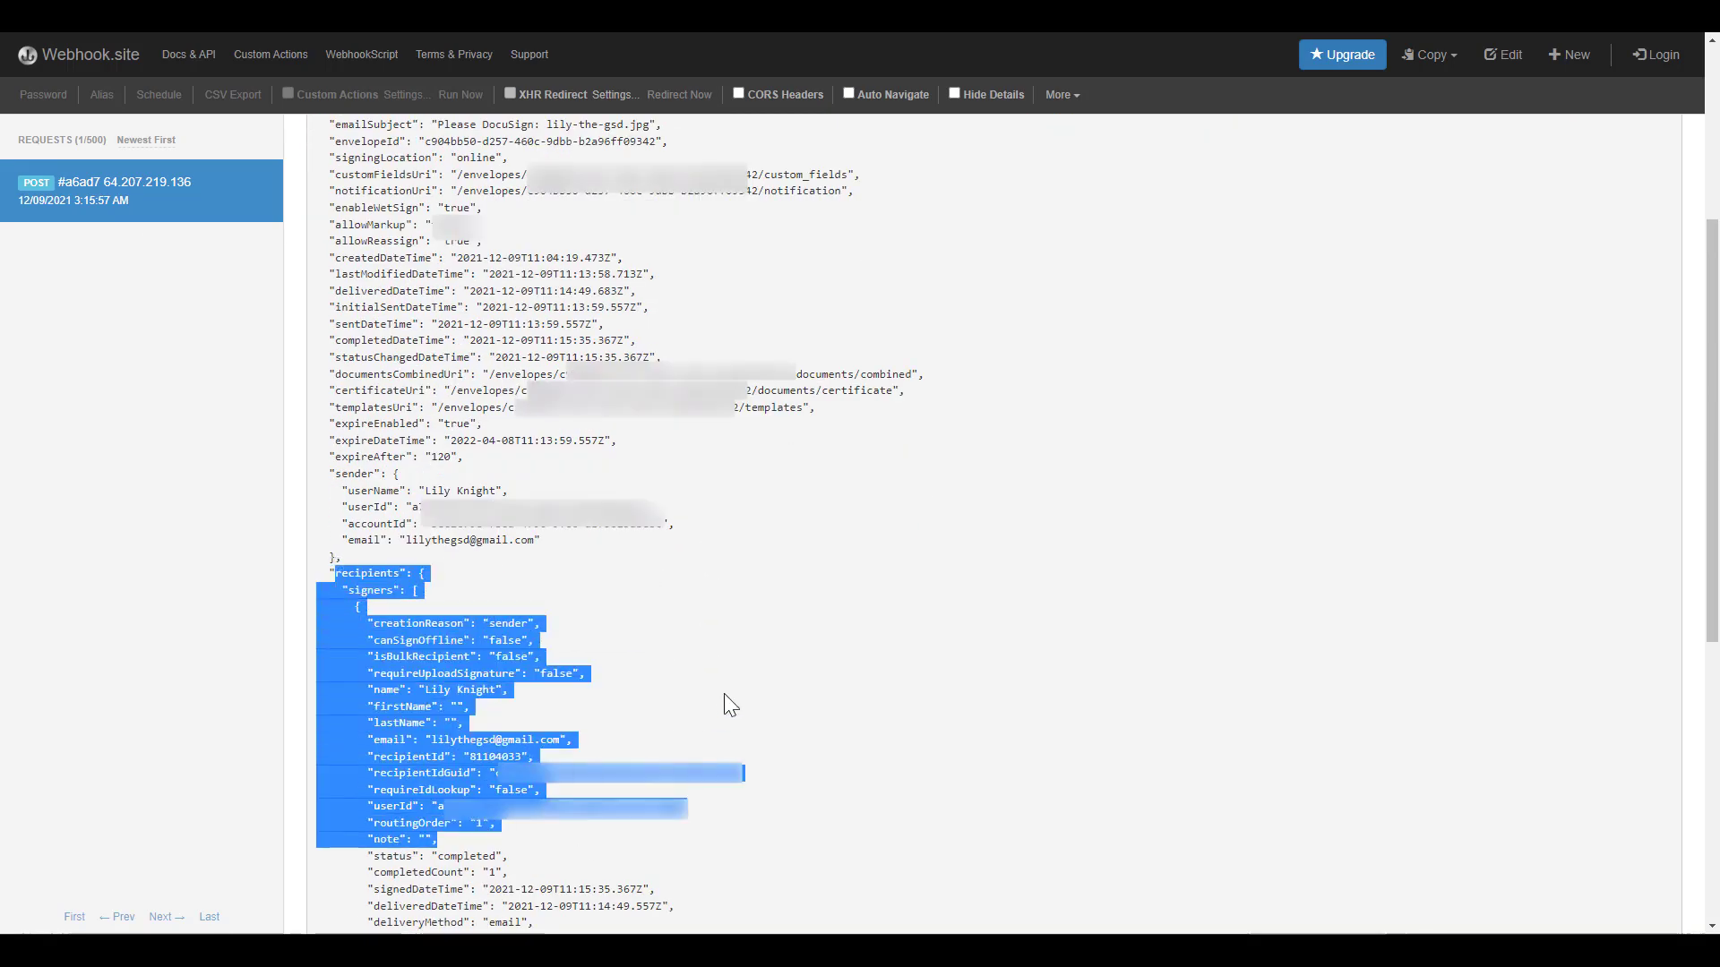
scroll(down, 3)
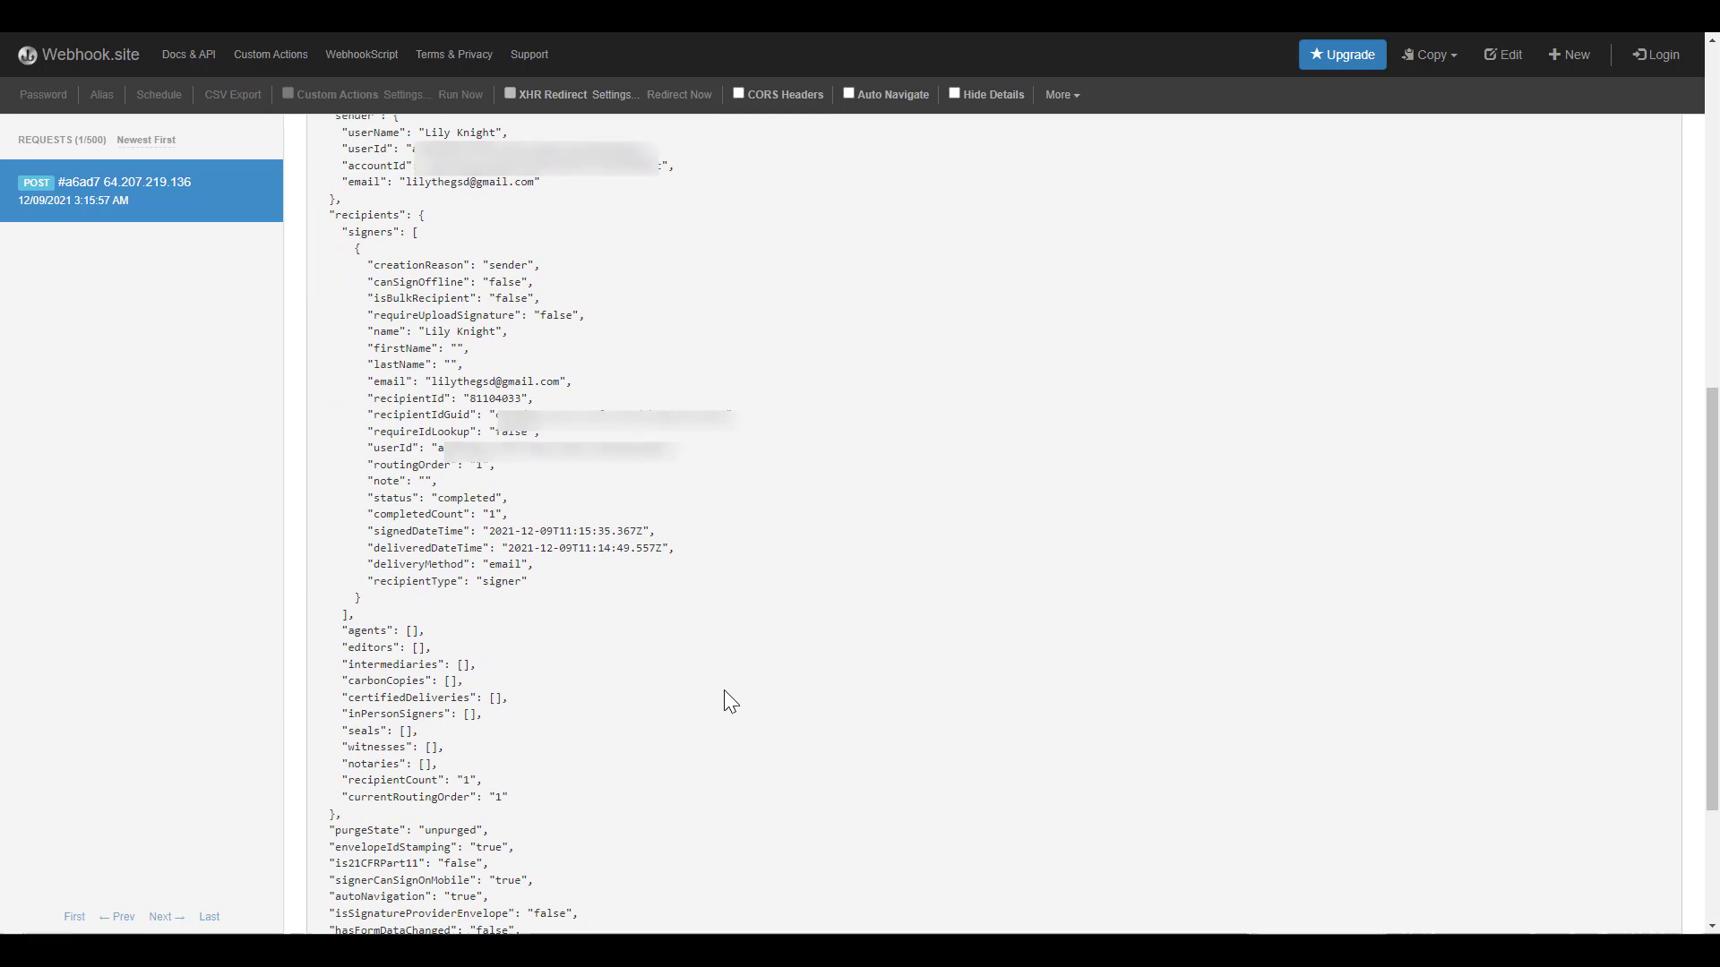